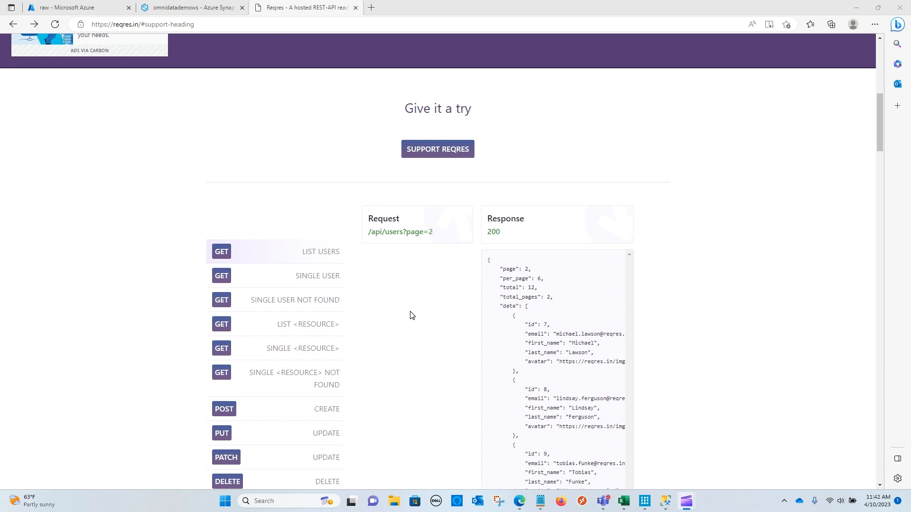
pyautogui.moveTo(405, 312)
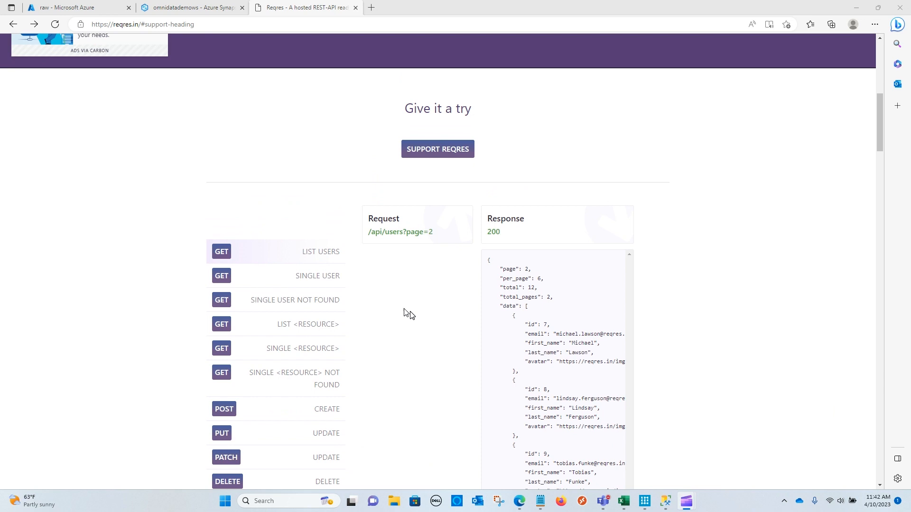
pyautogui.moveTo(316, 265)
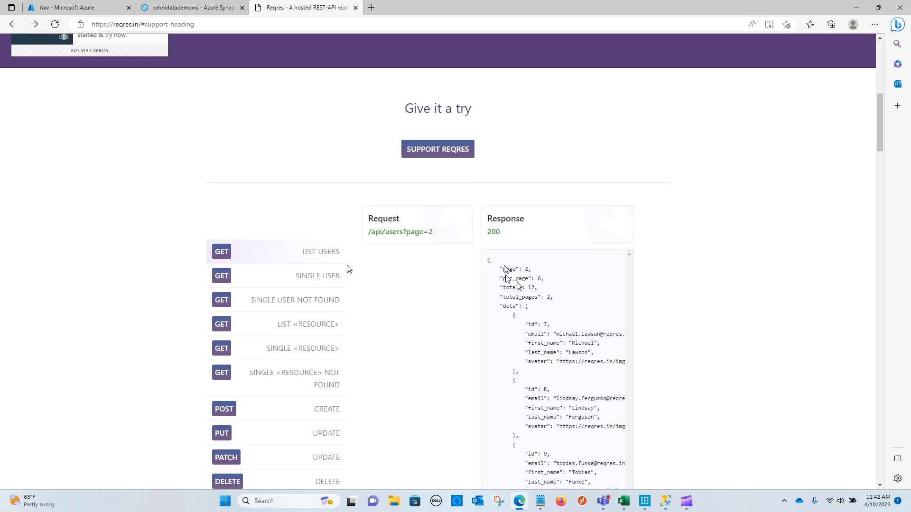
# Step: Drag a Web activity (Web1) from Activities > General onto Pipeline 1's canvas and show its Settings
pyautogui.scroll(-3)
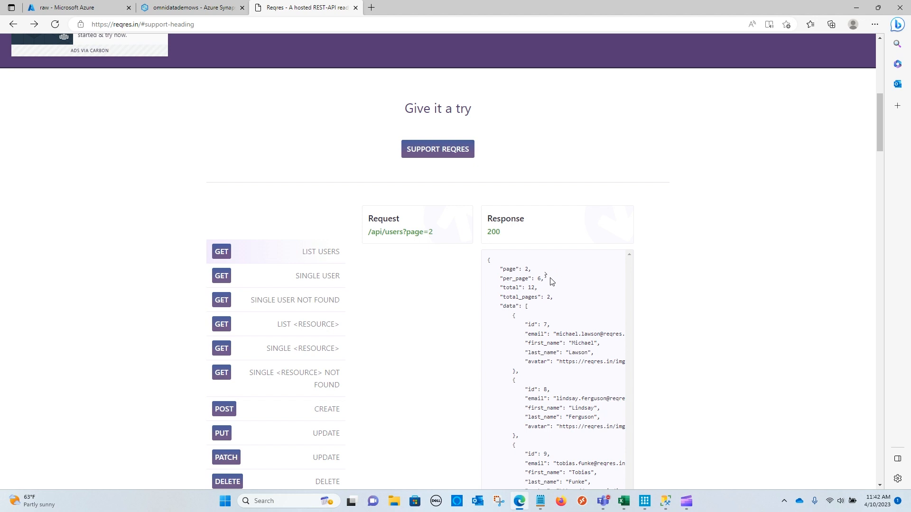
pyautogui.moveTo(549, 292)
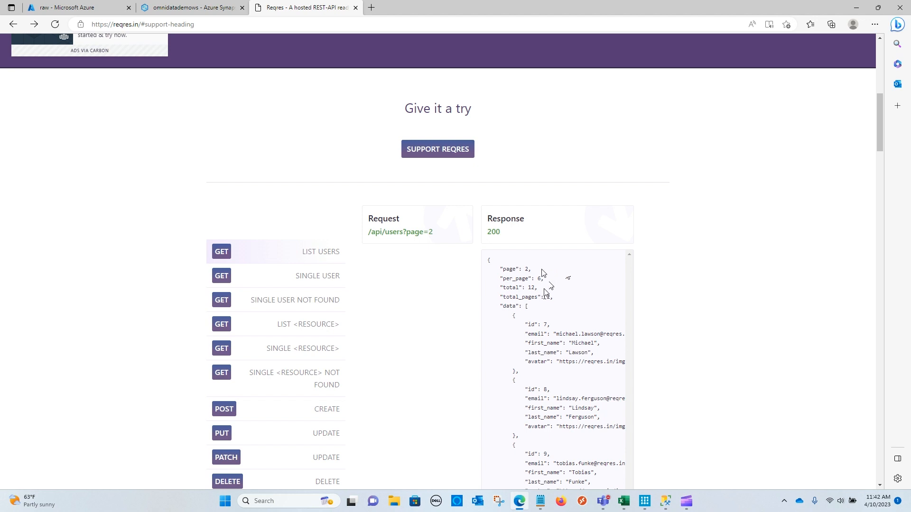
pyautogui.moveTo(547, 284)
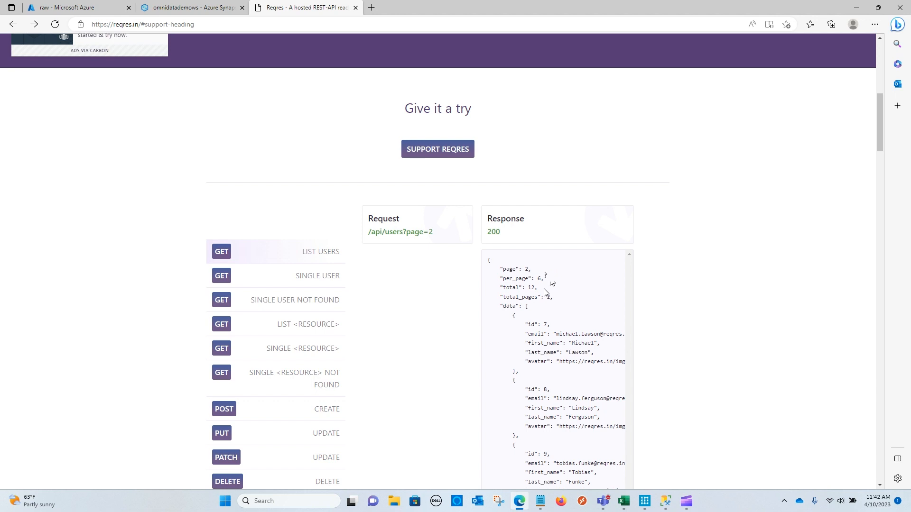
pyautogui.scroll(-3)
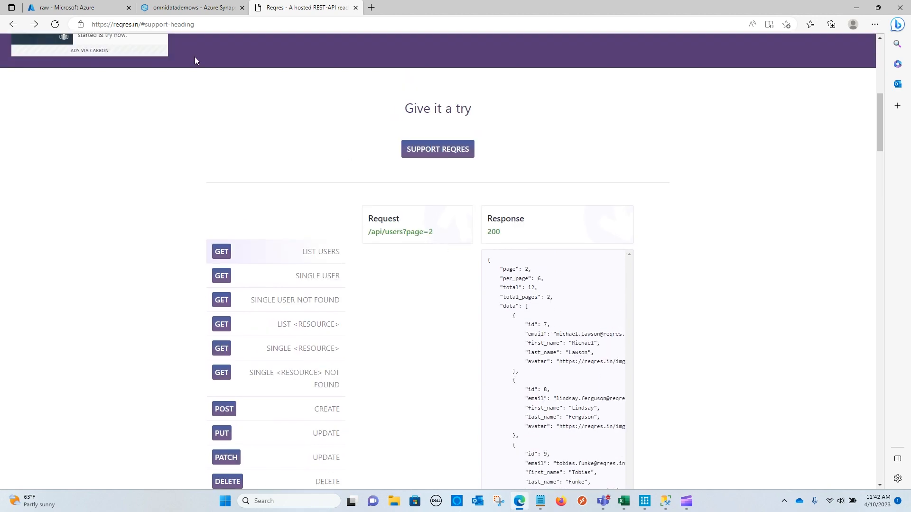
pyautogui.click(191, 7)
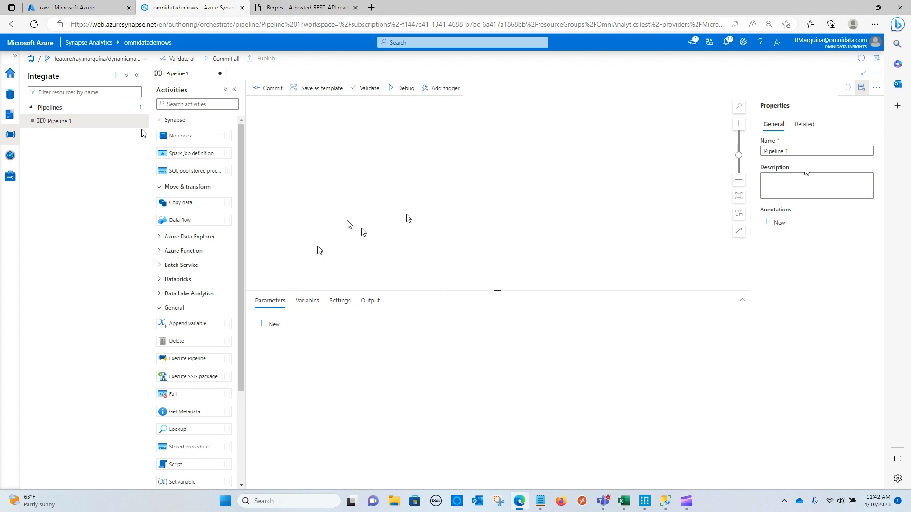
pyautogui.scroll(-3)
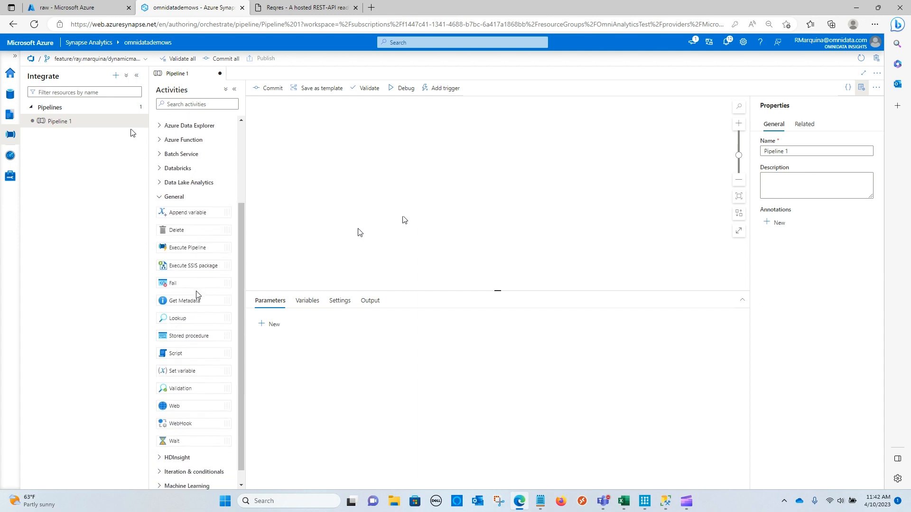
pyautogui.moveTo(183, 371)
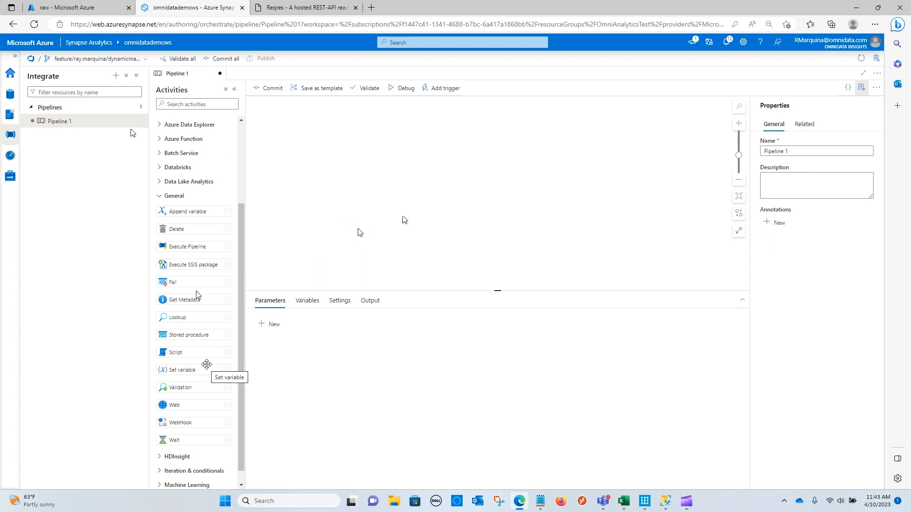
pyautogui.moveTo(173, 405); pyautogui.dragTo(353, 143)
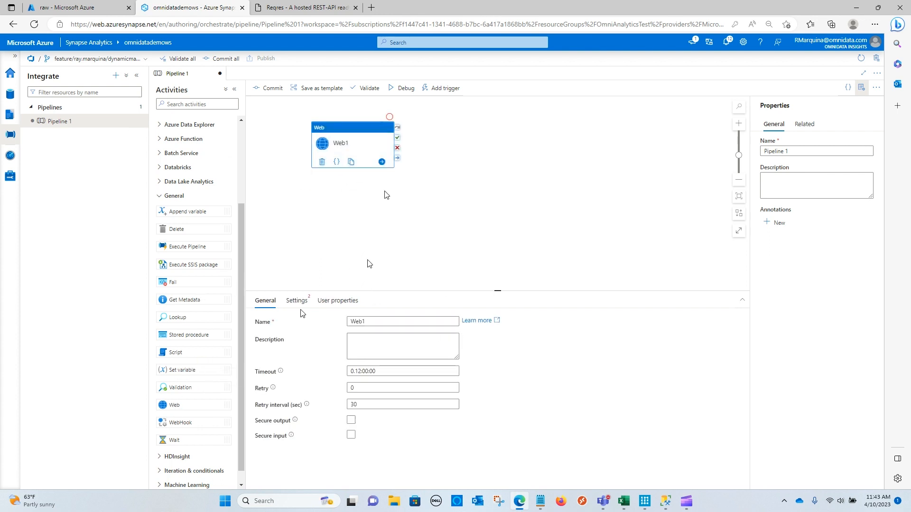
pyautogui.click(296, 301)
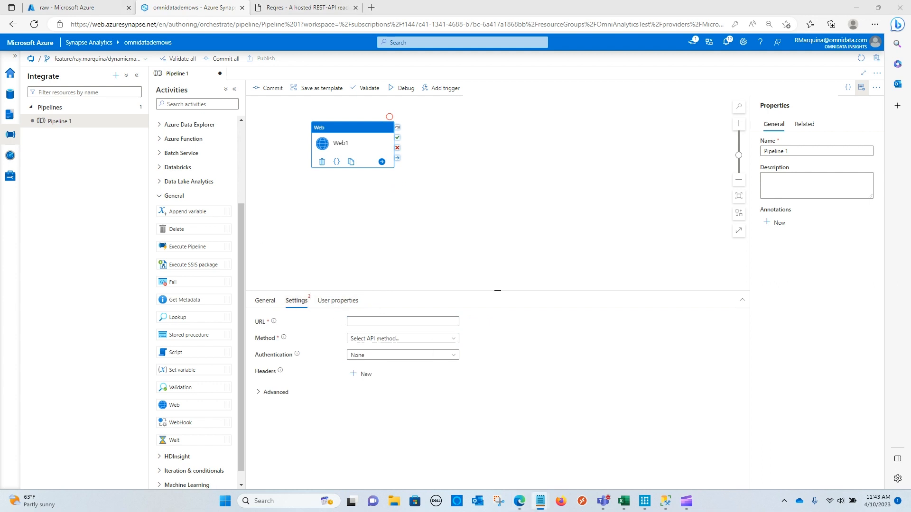
pyautogui.moveTo(252, 279)
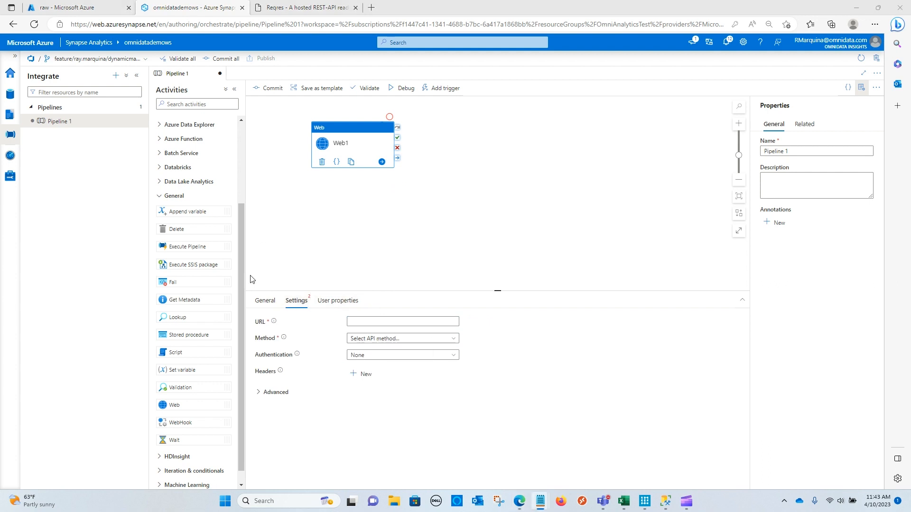
pyautogui.write('https://reqres.in/api/users')
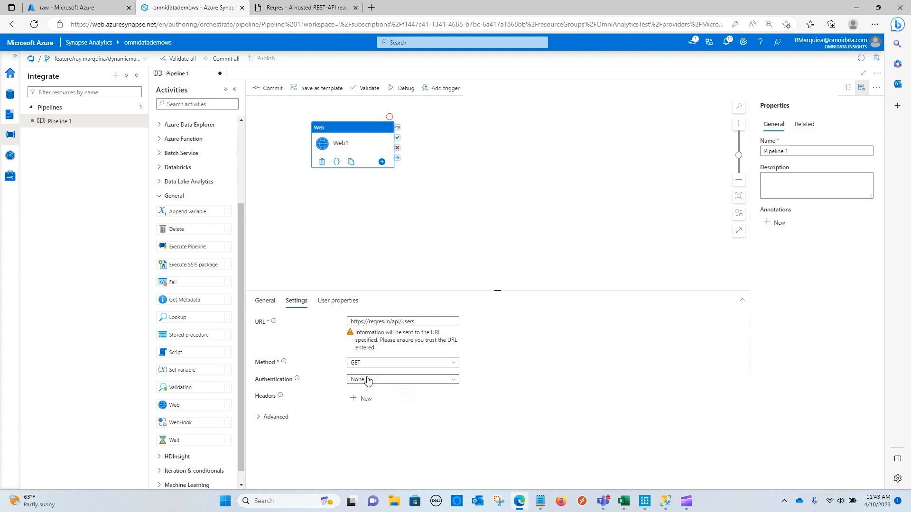
pyautogui.click(402, 379)
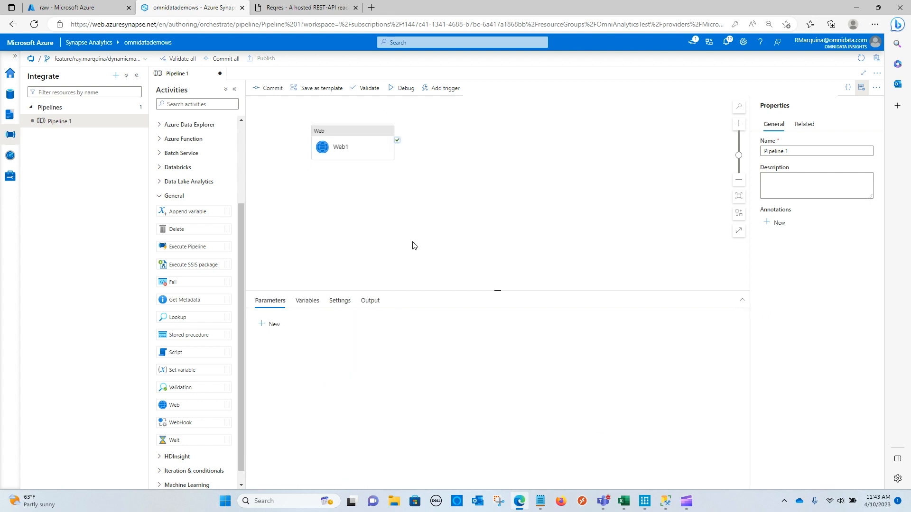
pyautogui.click(340, 146)
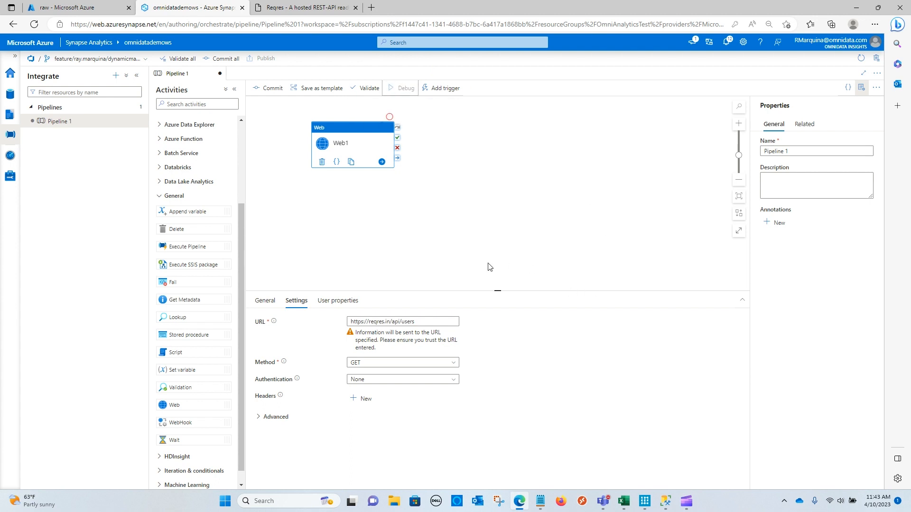
# Step: Debug-run the pipeline, refresh its status and inspect Web1's JSON response (page 1 of 2, 12 users)
pyautogui.click(405, 87)
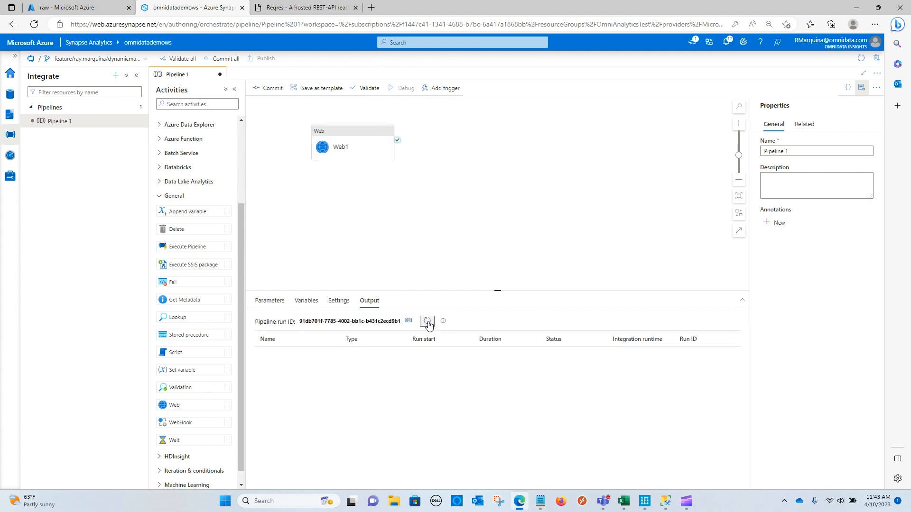
pyautogui.click(426, 322)
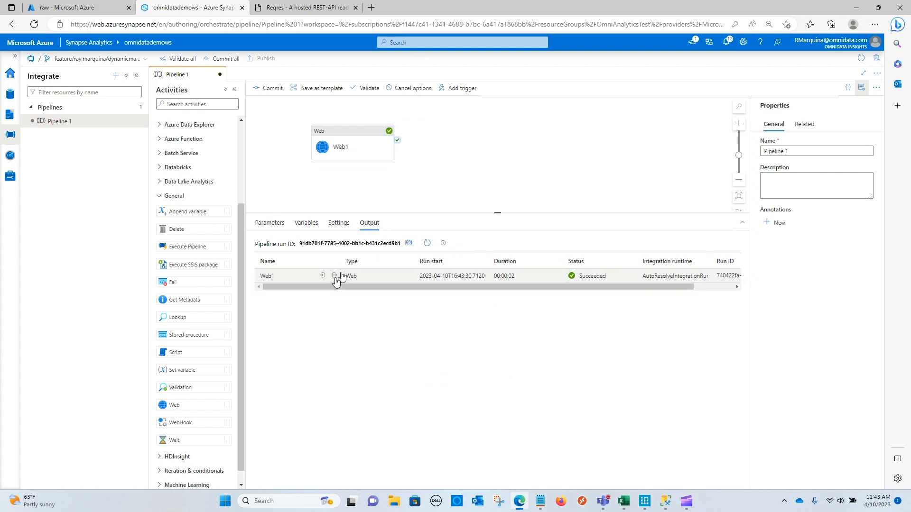
pyautogui.click(333, 275)
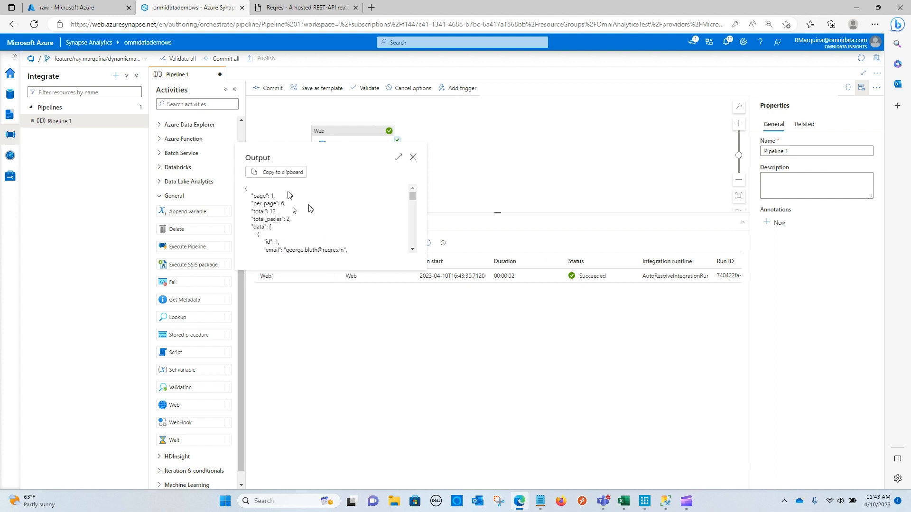
pyautogui.moveTo(299, 209)
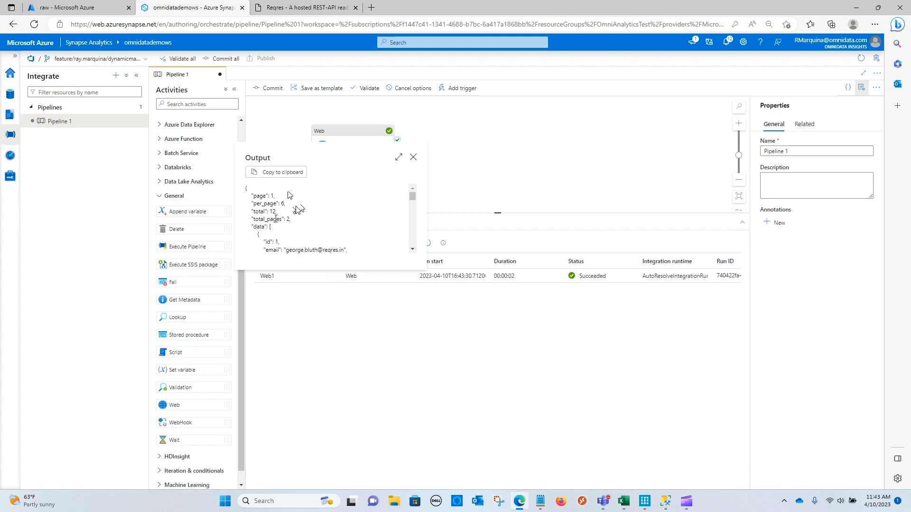
pyautogui.click(413, 158)
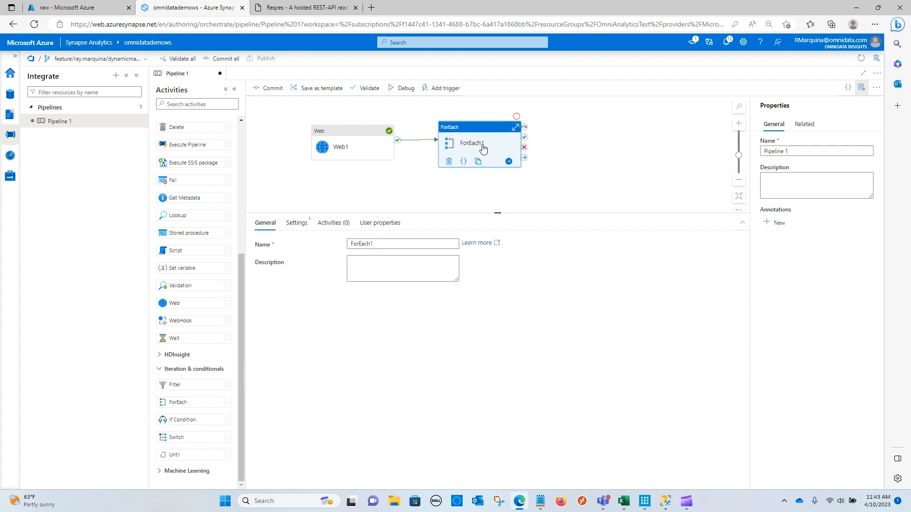
# Step: Show the ForEach1 activity's Settings so its Items can be configured
pyautogui.click(296, 222)
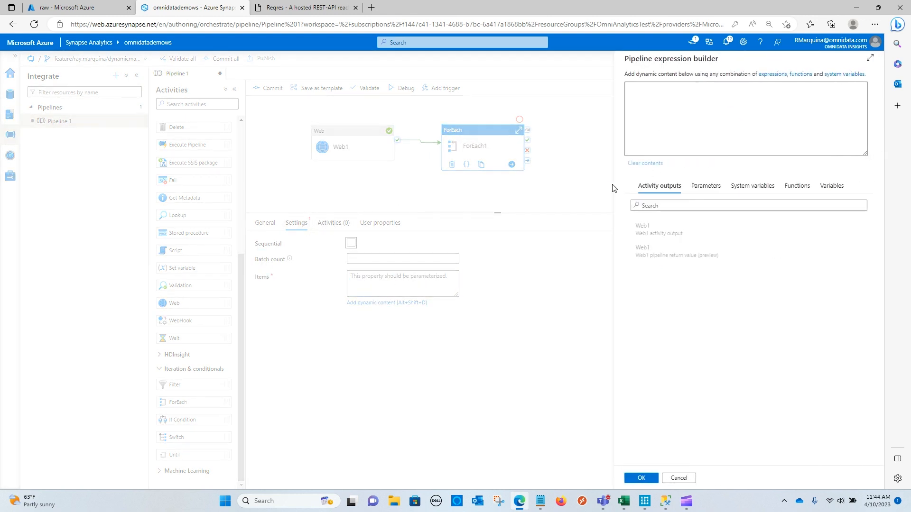
pyautogui.click(744, 119)
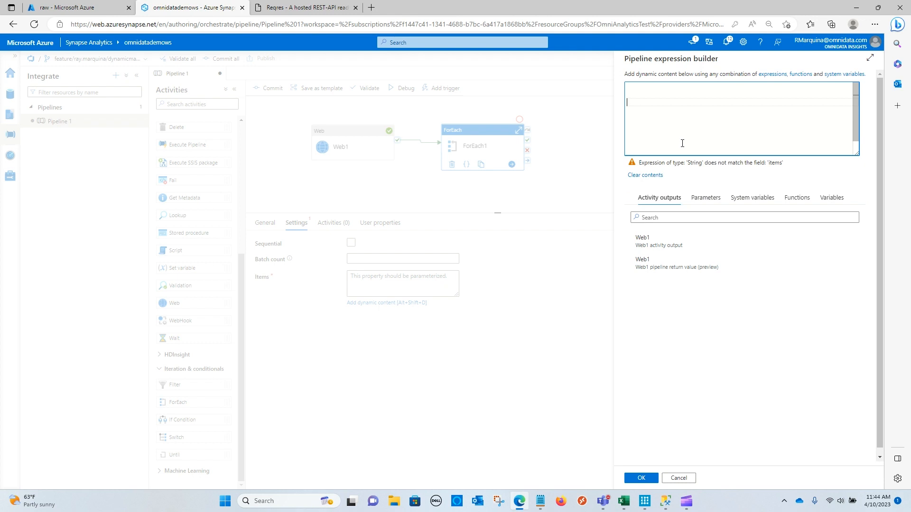
pyautogui.moveTo(671, 146)
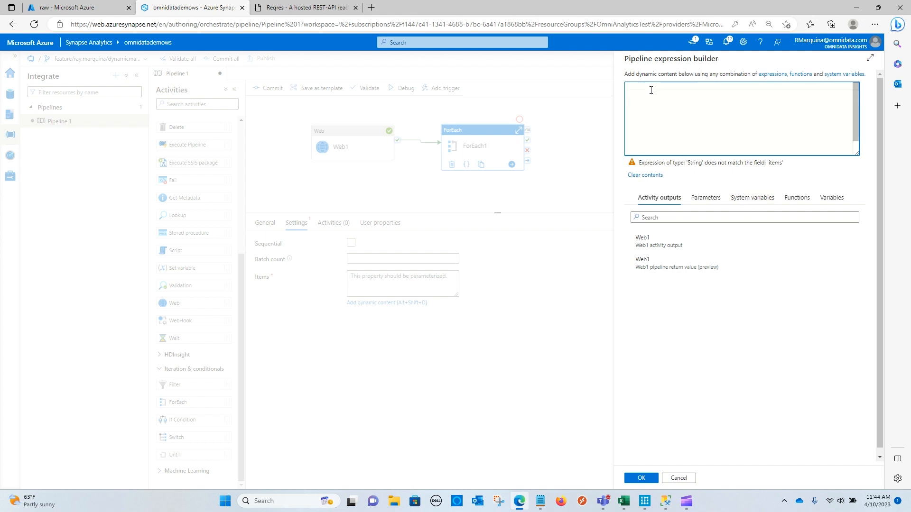
pyautogui.write('@')
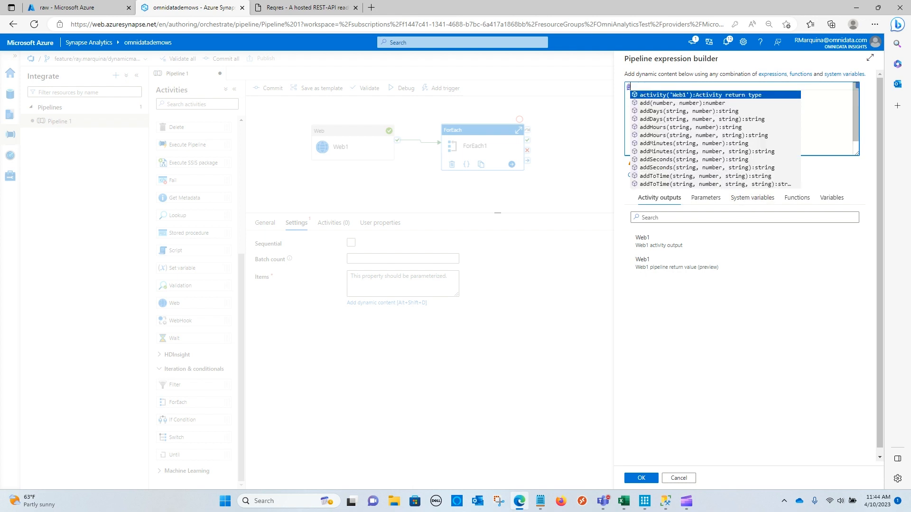
pyautogui.write('range(,')
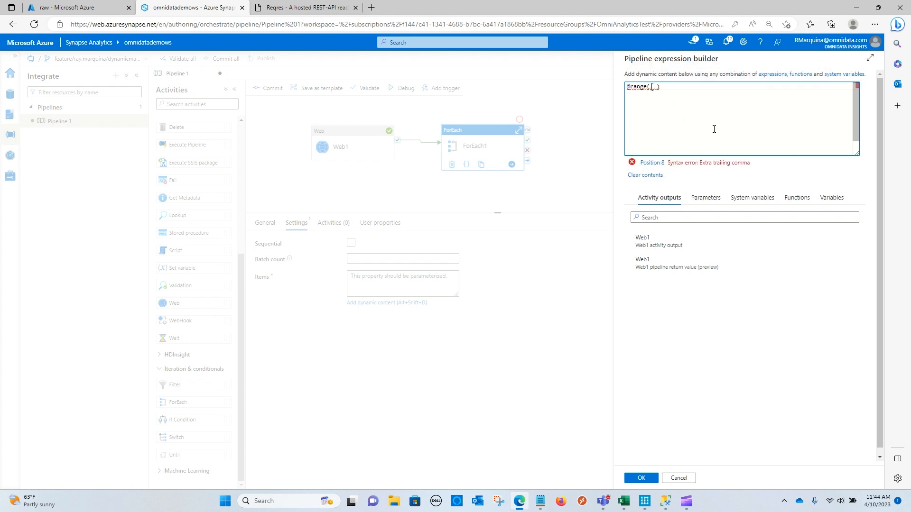
pyautogui.write('1')
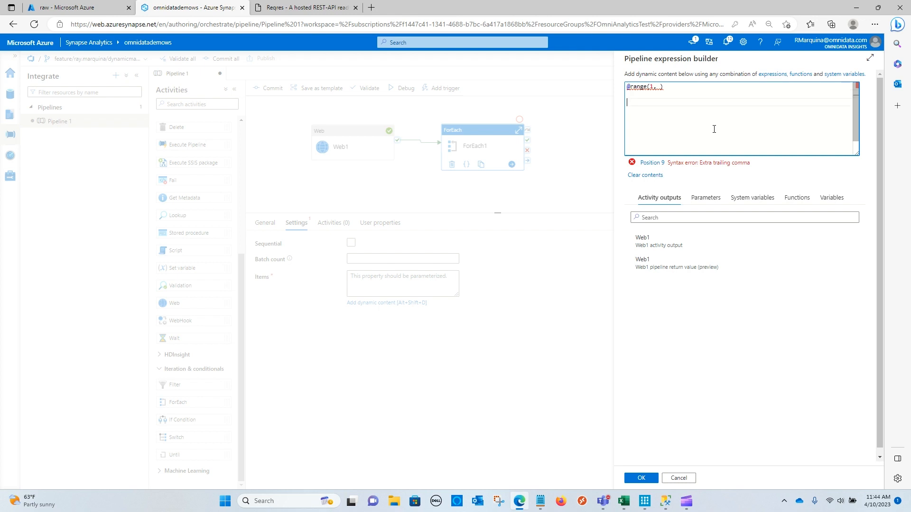
pyautogui.write('1')
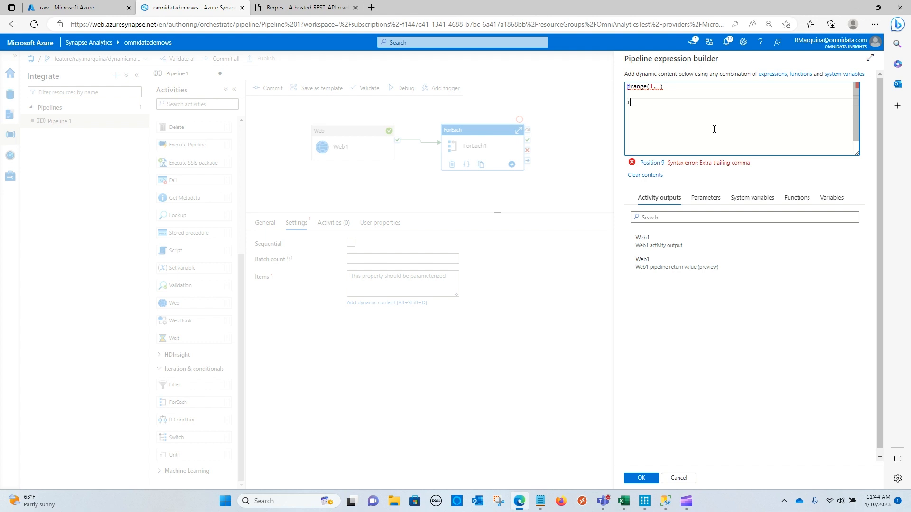
pyautogui.write(',')
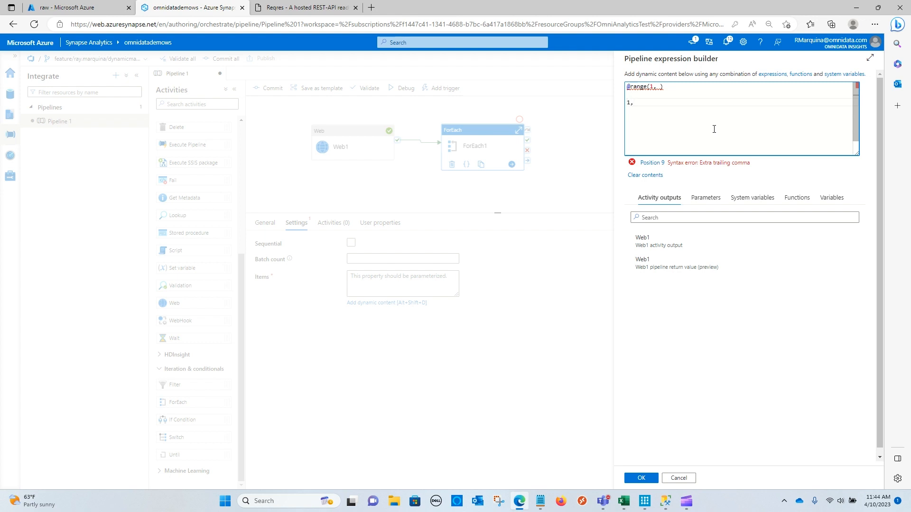
pyautogui.write('10')
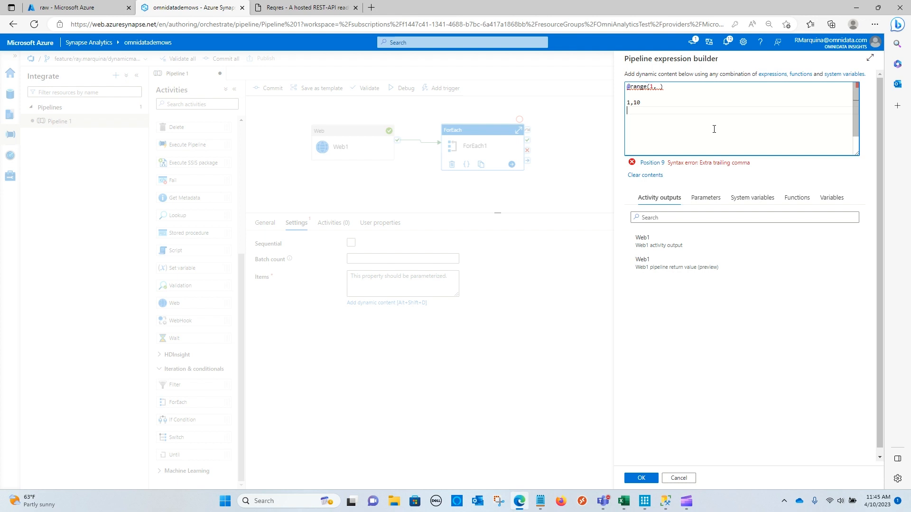
pyautogui.write('1,2,3,4,5,6,7')
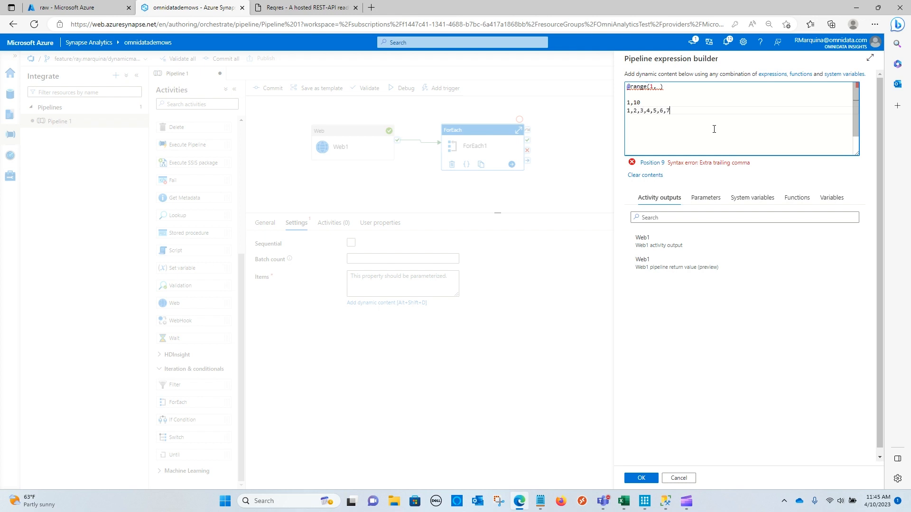
pyautogui.write('8,9,1')
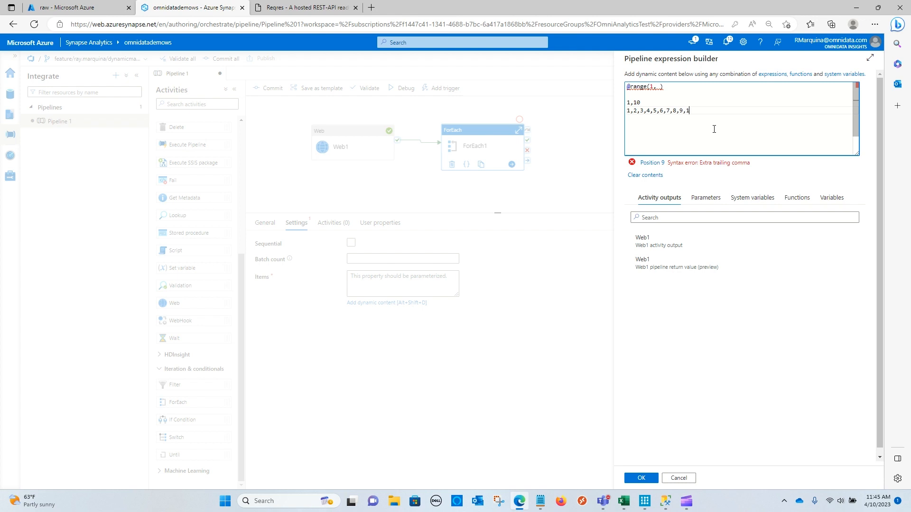
pyautogui.write('0')
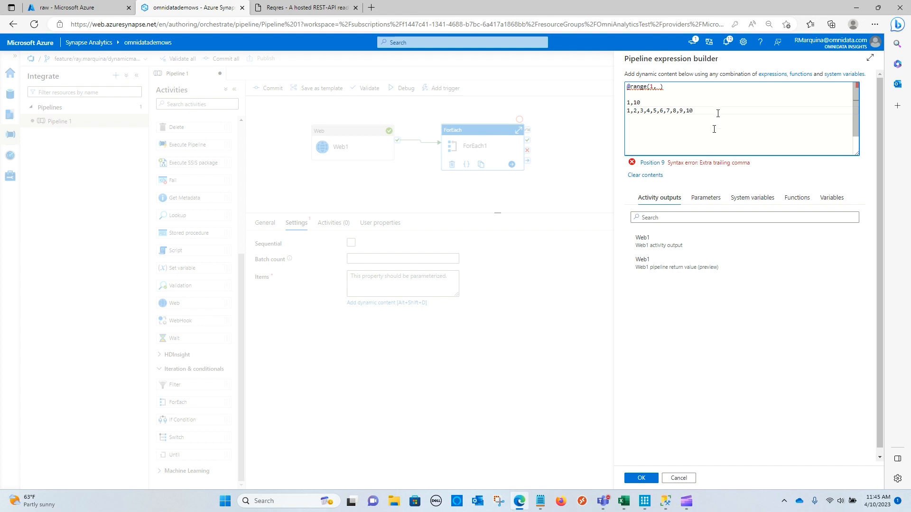
pyautogui.doubleClick(633, 103)
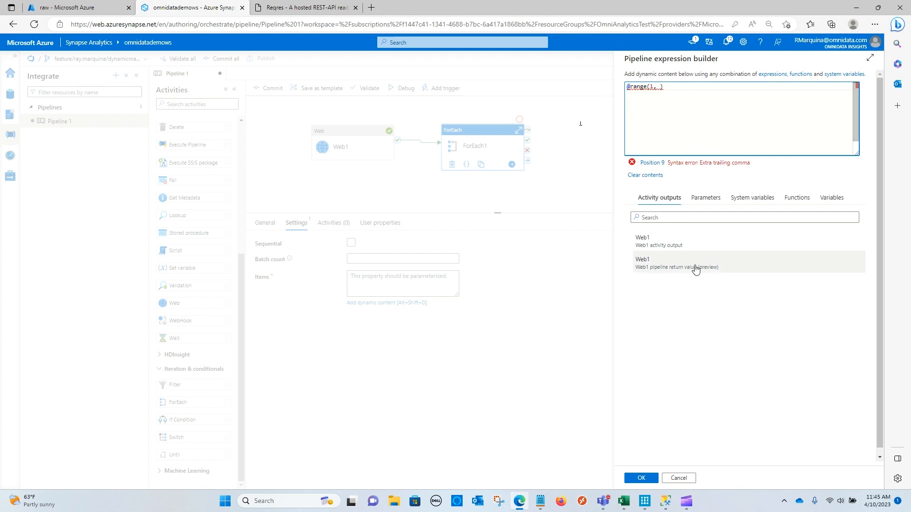
pyautogui.click(659, 240)
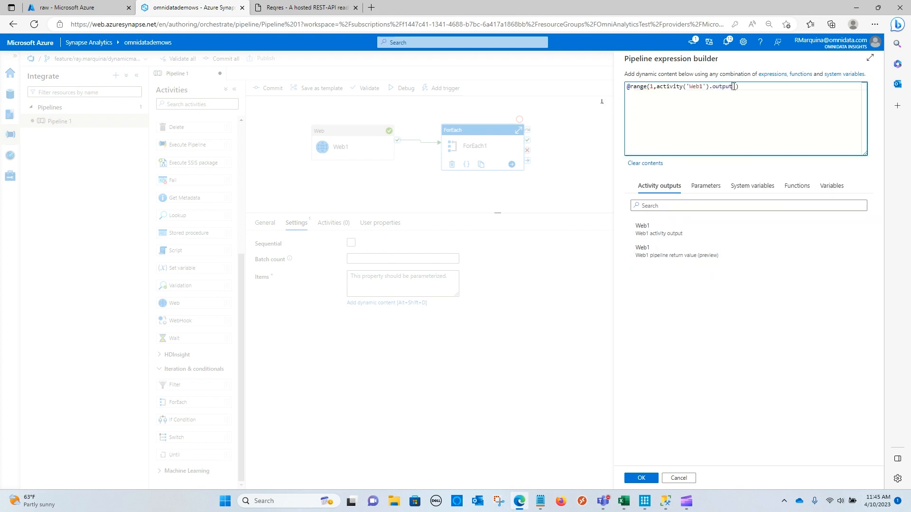
pyautogui.write('.')
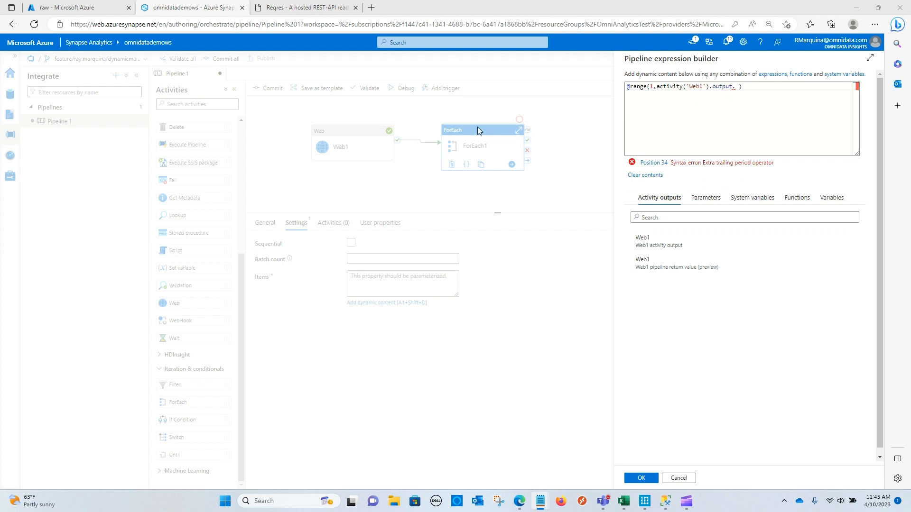
pyautogui.click(735, 87)
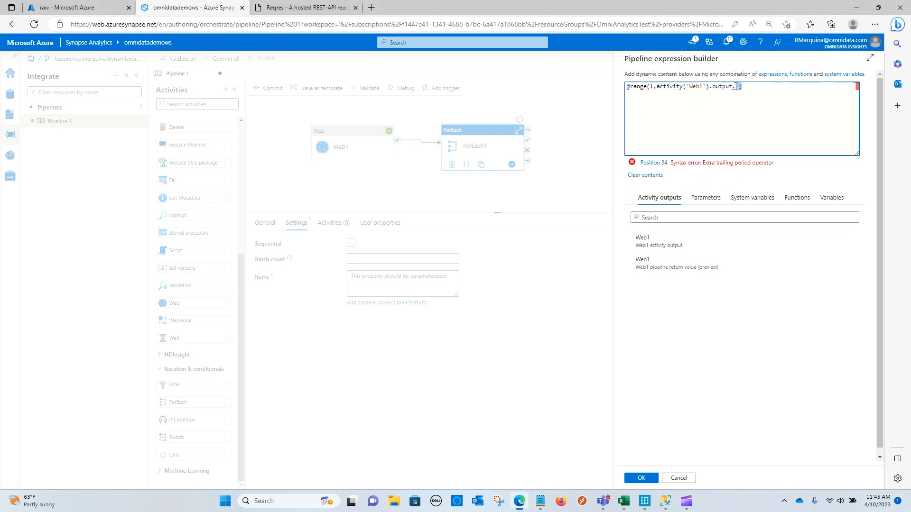
pyautogui.write('total_pages )')
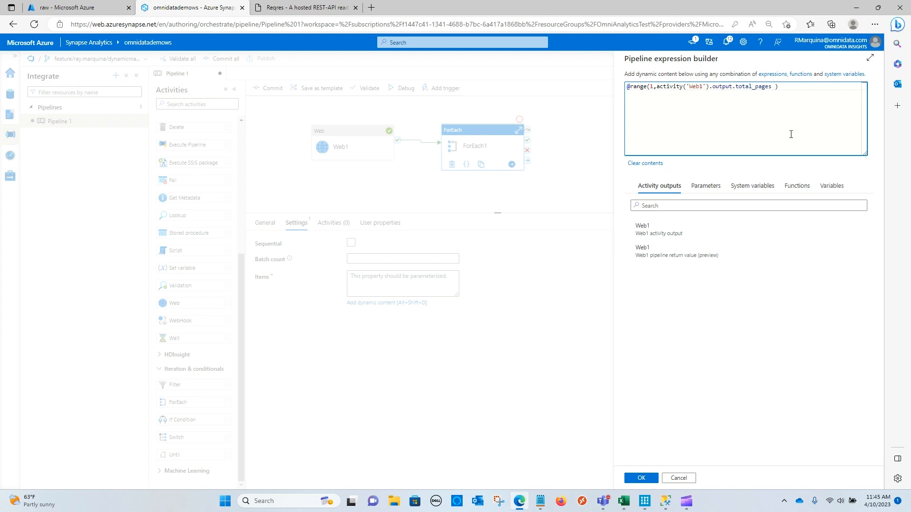
pyautogui.click(640, 477)
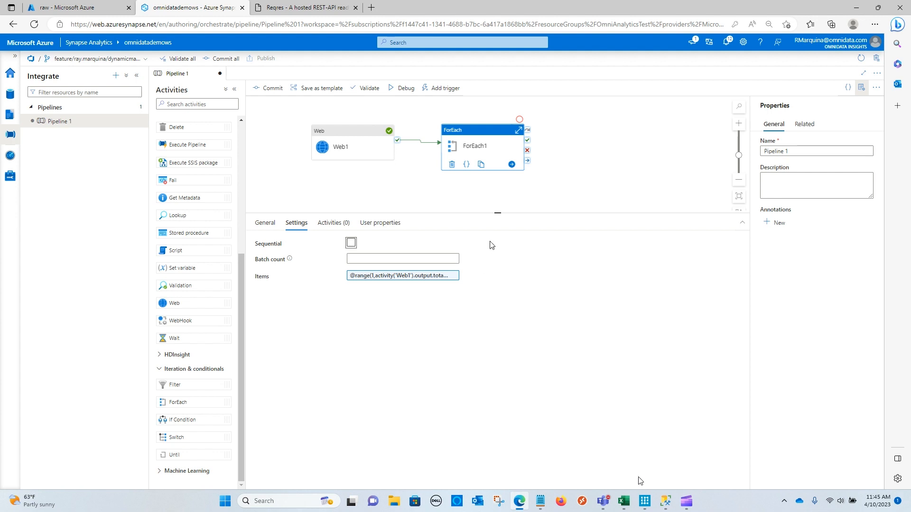
# Step: Inside ForEach1 add Copy data1 and go to its Source settings to create a new dataset
pyautogui.click(333, 222)
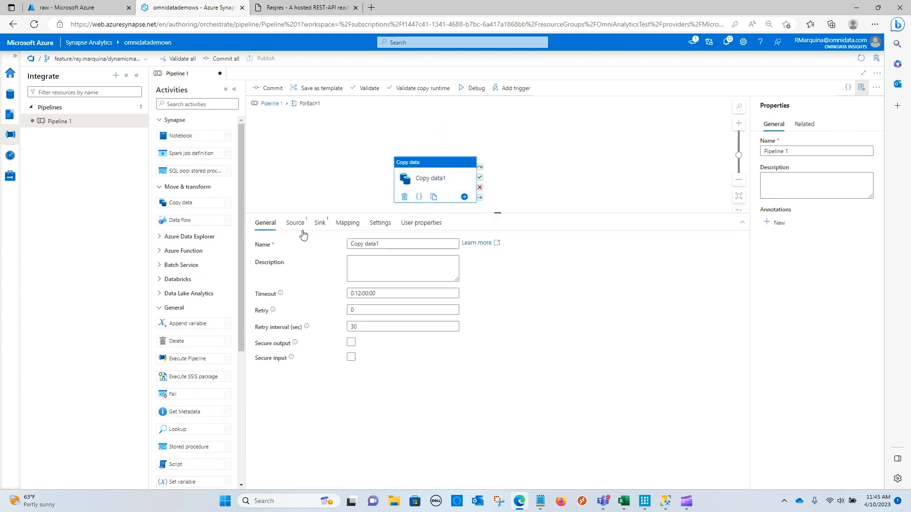
pyautogui.click(476, 244)
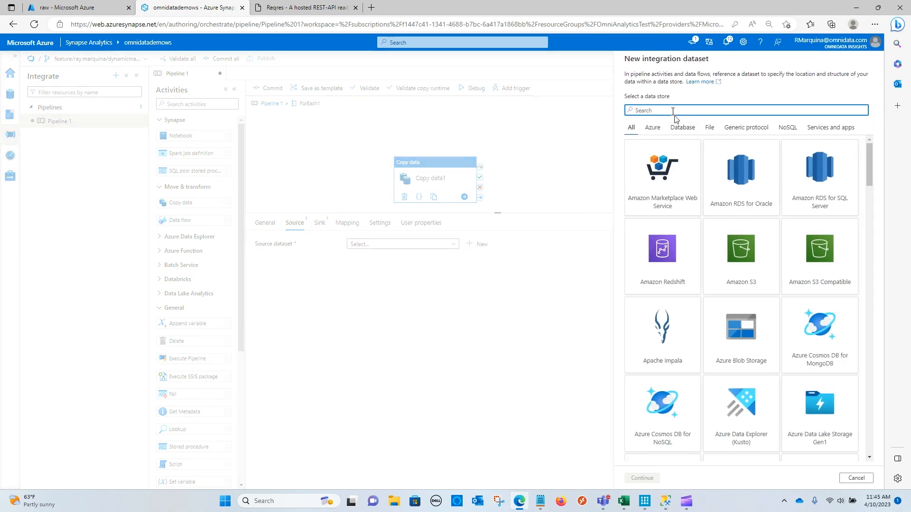
pyautogui.write('rest')
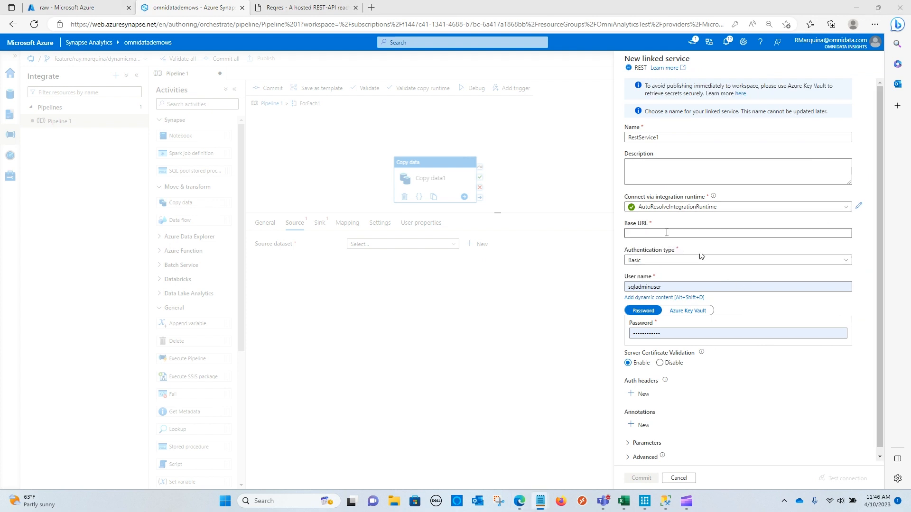
pyautogui.write('https://reqres.in/api/users')
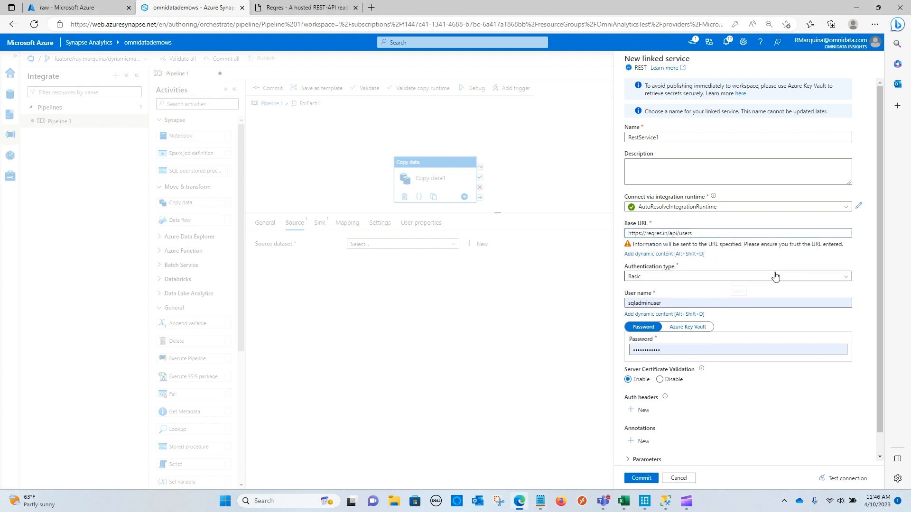
pyautogui.click(738, 268)
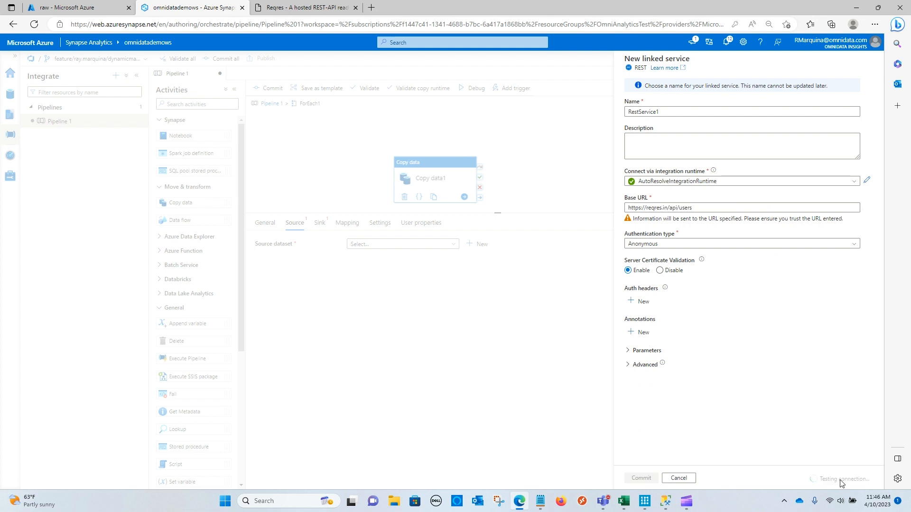
pyautogui.click(844, 478)
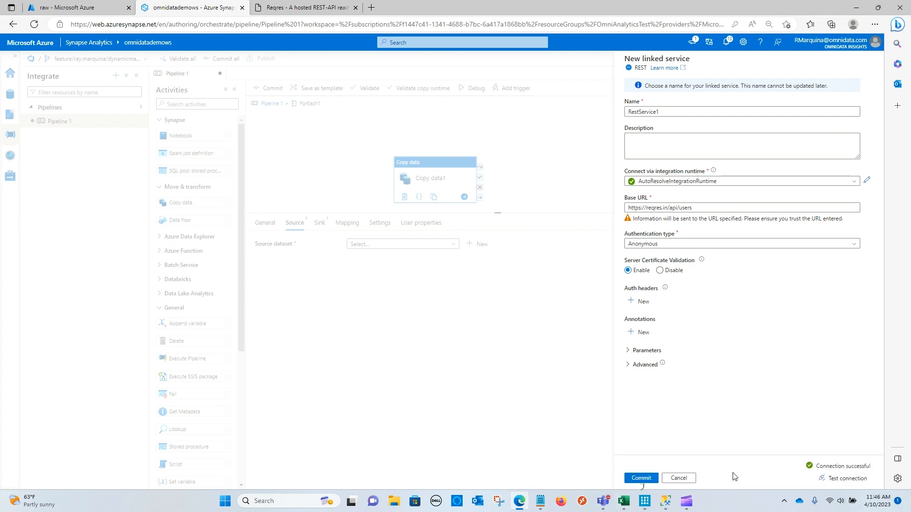
pyautogui.click(640, 477)
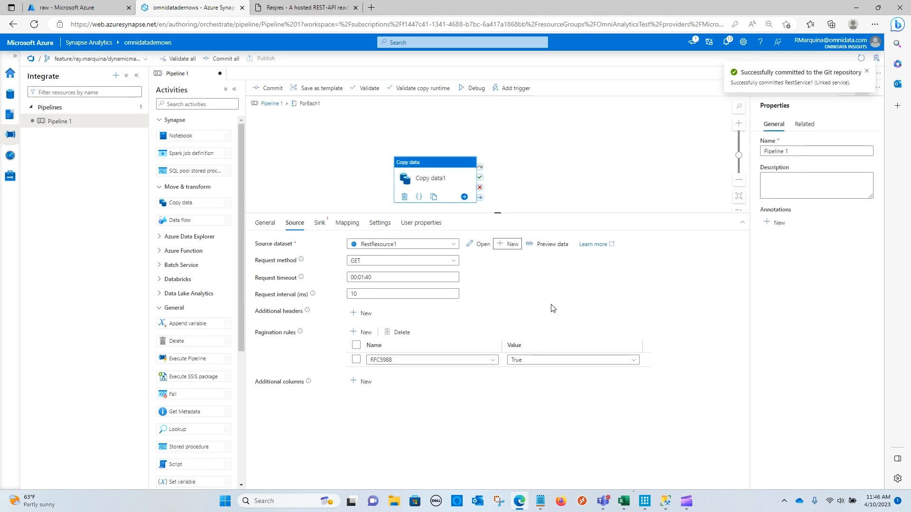
pyautogui.moveTo(299, 347)
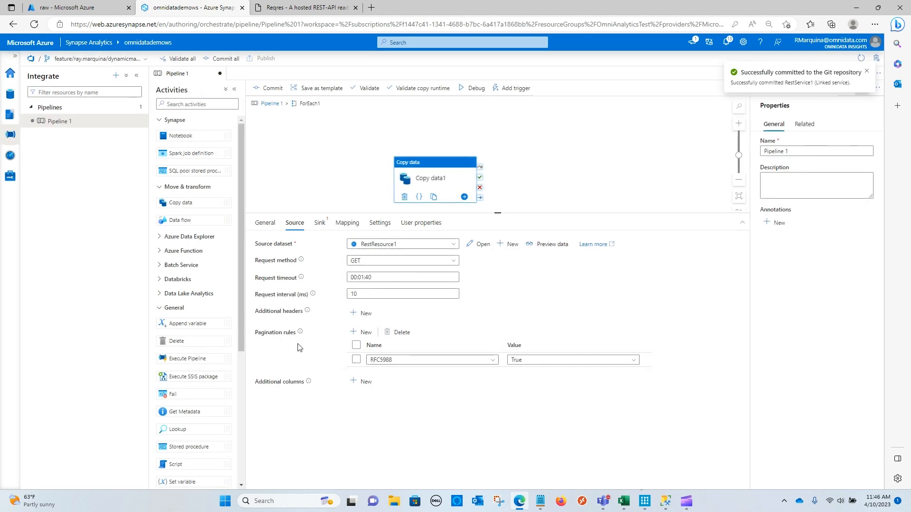
# Step: Delete the default RFC5988 pagination rule from Copy data1's source and open the RestResource1 dataset
pyautogui.click(356, 346)
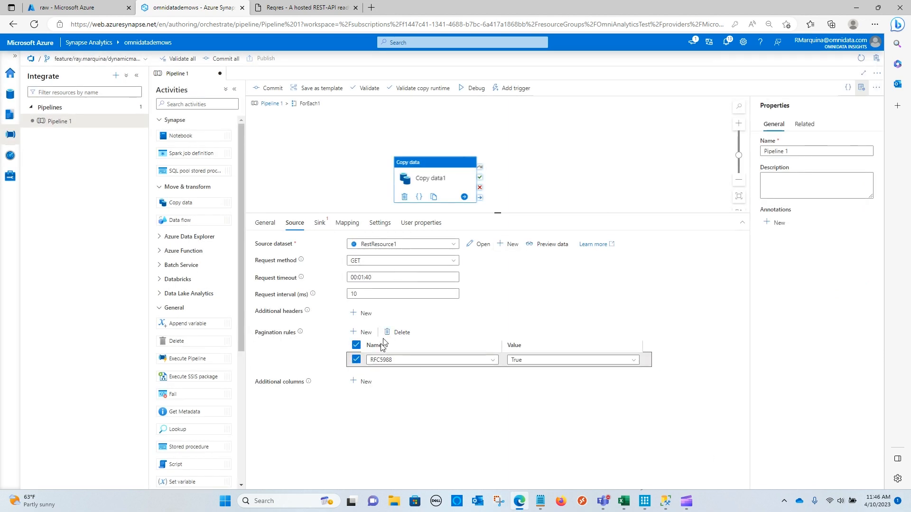
pyautogui.click(401, 332)
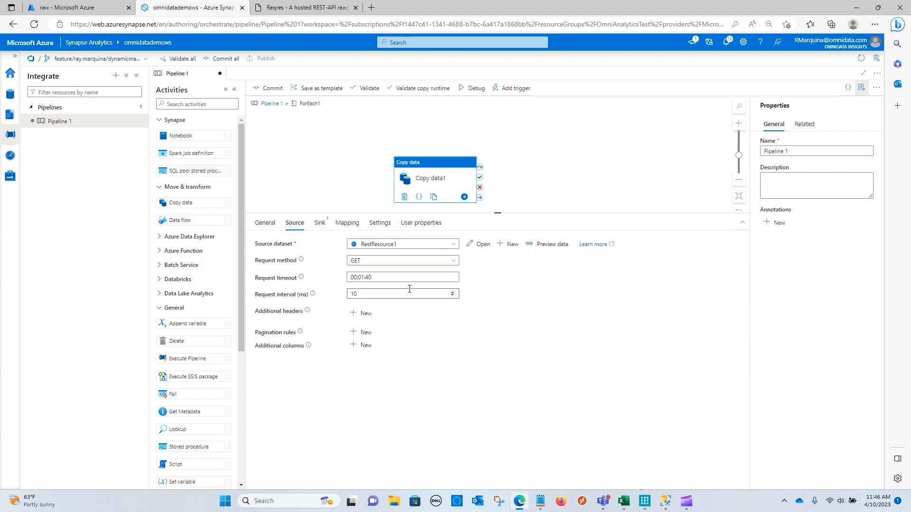
pyautogui.click(482, 244)
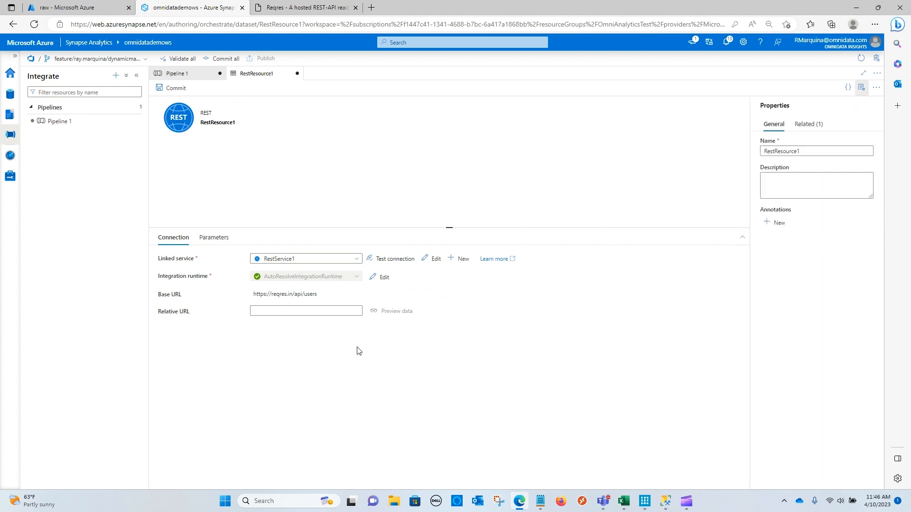
# Step: Enter ?page=1 as RestResource1's relative URL, then clear it so no fixed page is requested
pyautogui.click(304, 311)
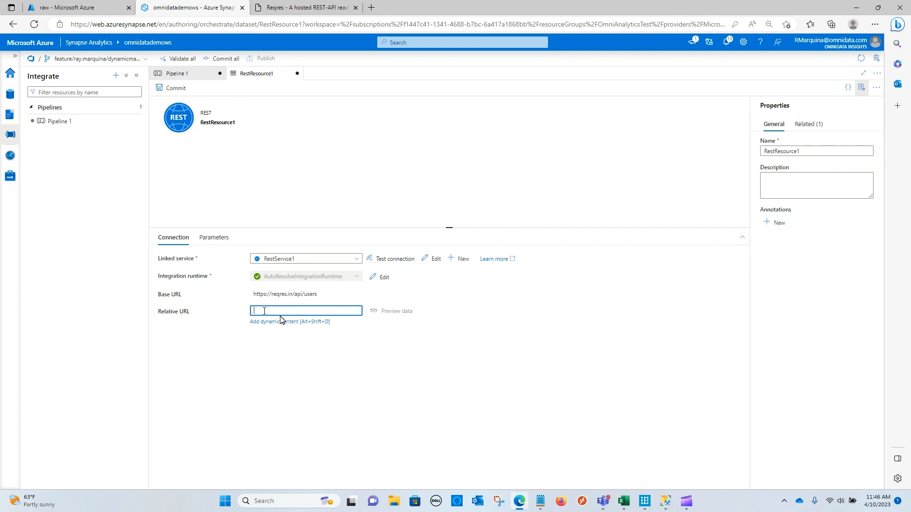
pyautogui.write('?')
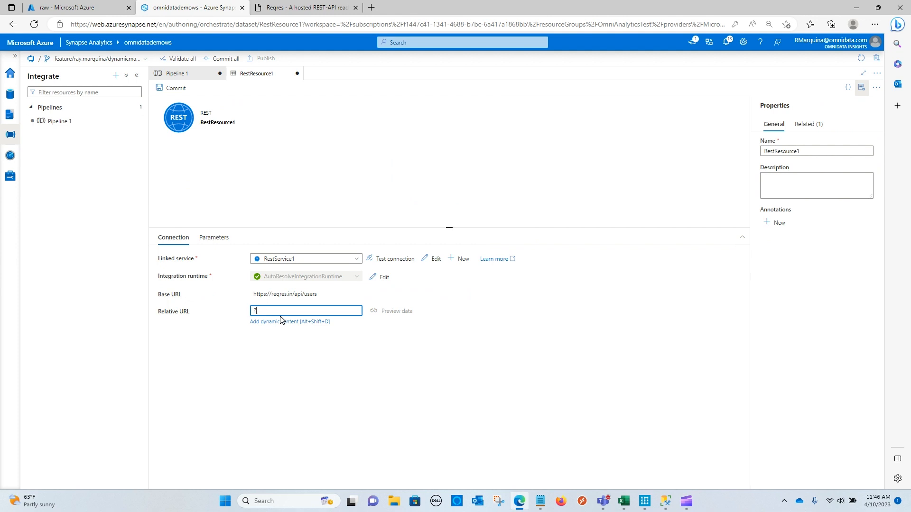
pyautogui.write('page=1')
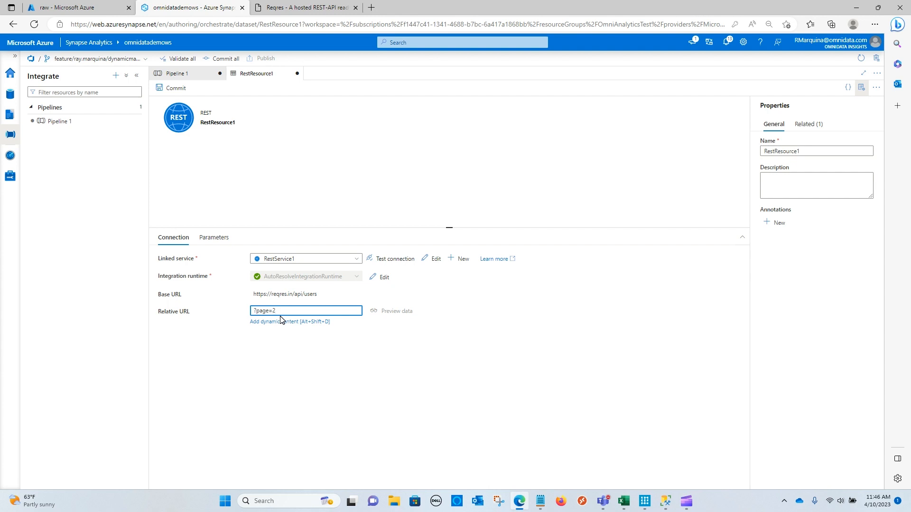
pyautogui.press('Backspace')
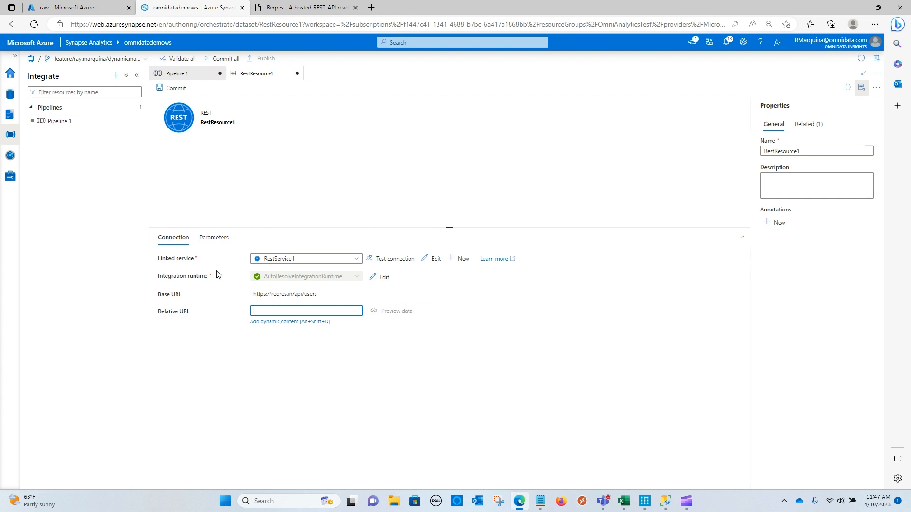
# Step: Add a string parameter named page to RestResource1 and return to Pipeline 1's Copy data1 source
pyautogui.click(213, 238)
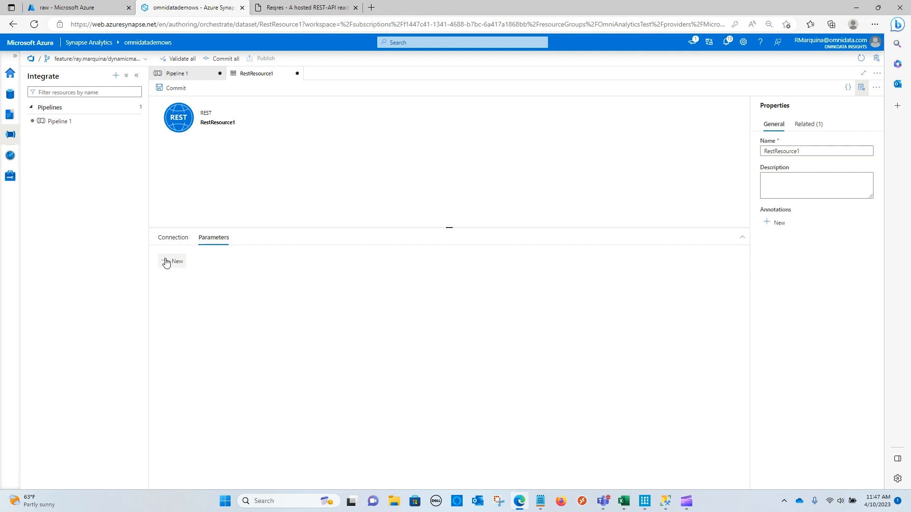
pyautogui.click(172, 261)
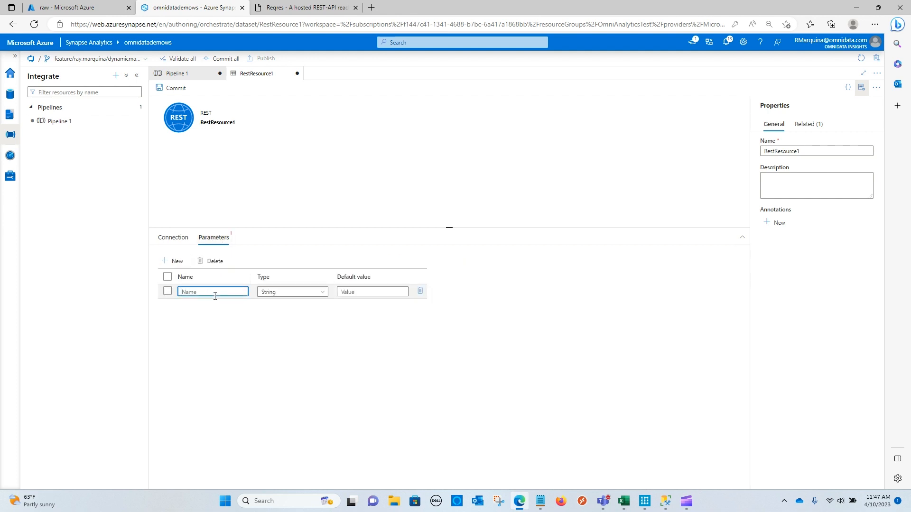
pyautogui.write('page')
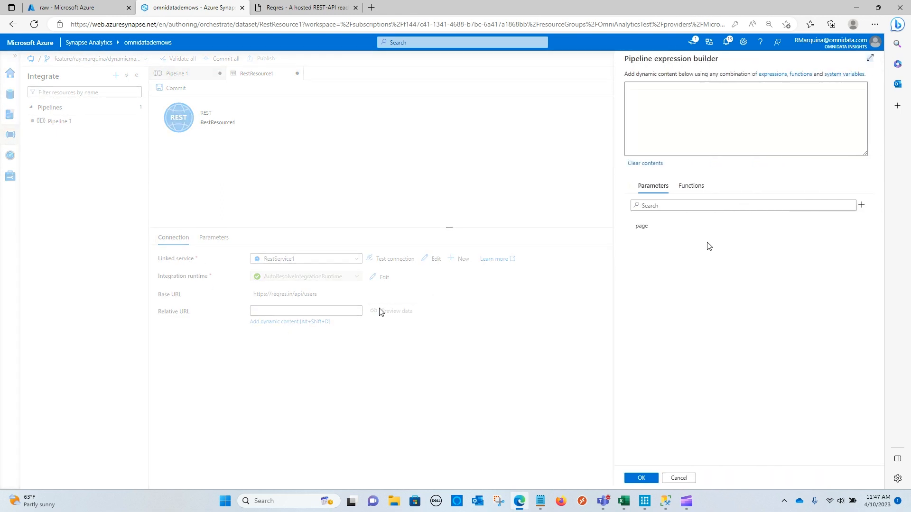
pyautogui.click(641, 477)
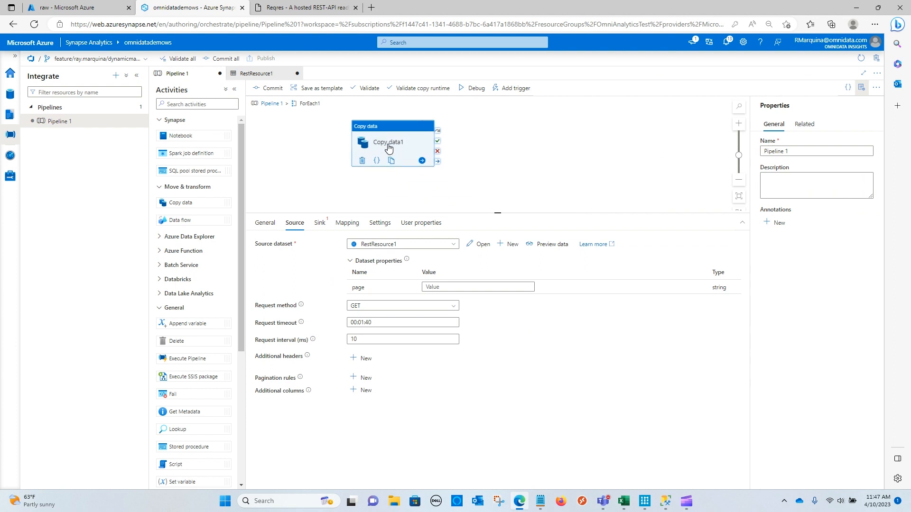
# Step: Give the source's page property the dynamic value ?page=@{item()} built from ForEach1's current item
pyautogui.click(477, 286)
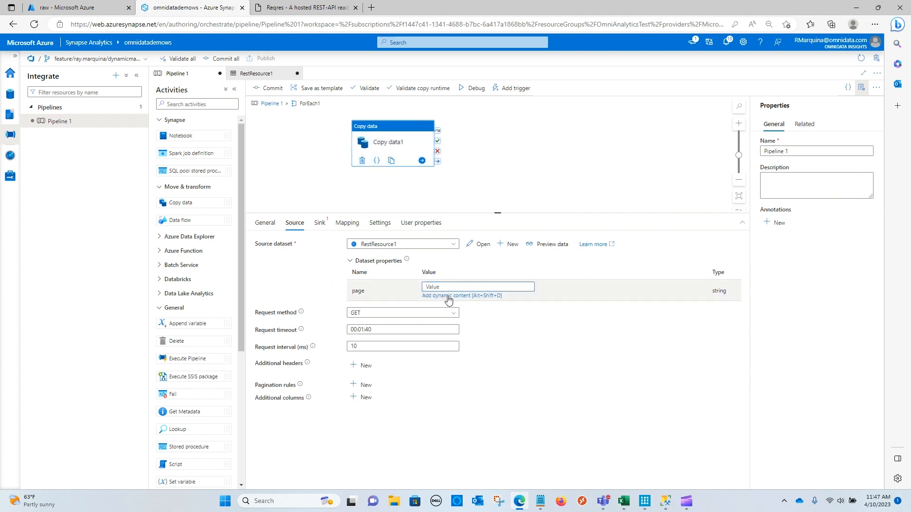
pyautogui.click(447, 296)
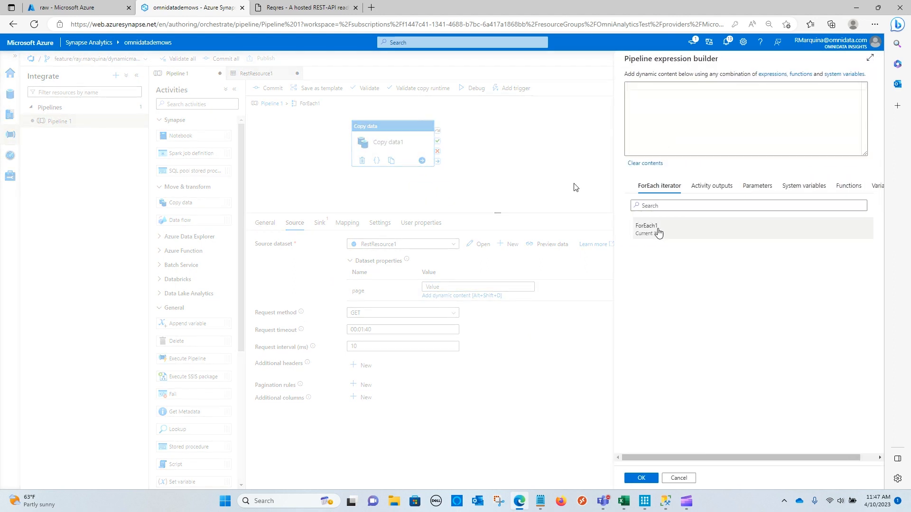
pyautogui.click(649, 230)
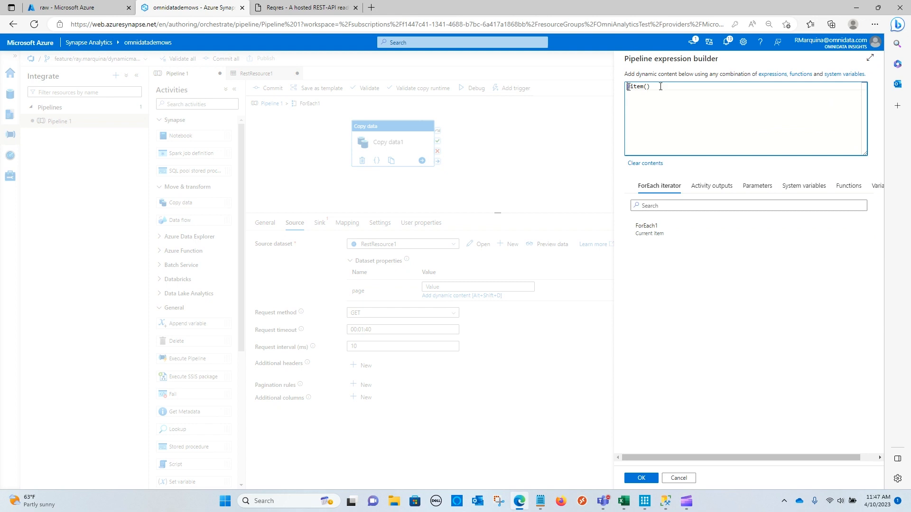
pyautogui.moveTo(703, 97)
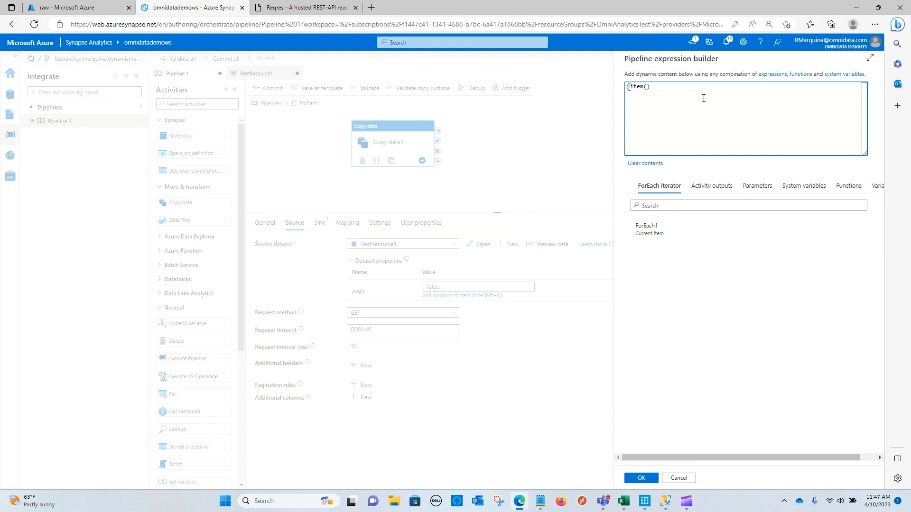
pyautogui.moveTo(576, 187)
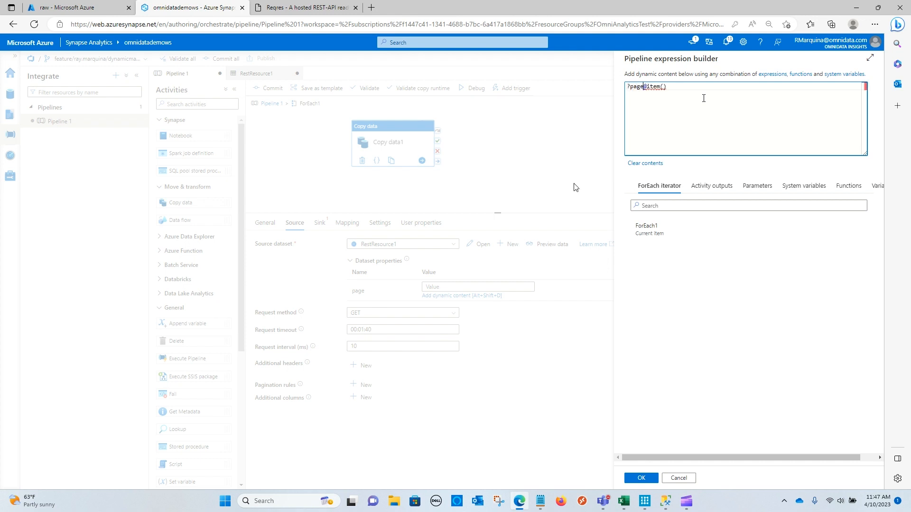
pyautogui.write('=')
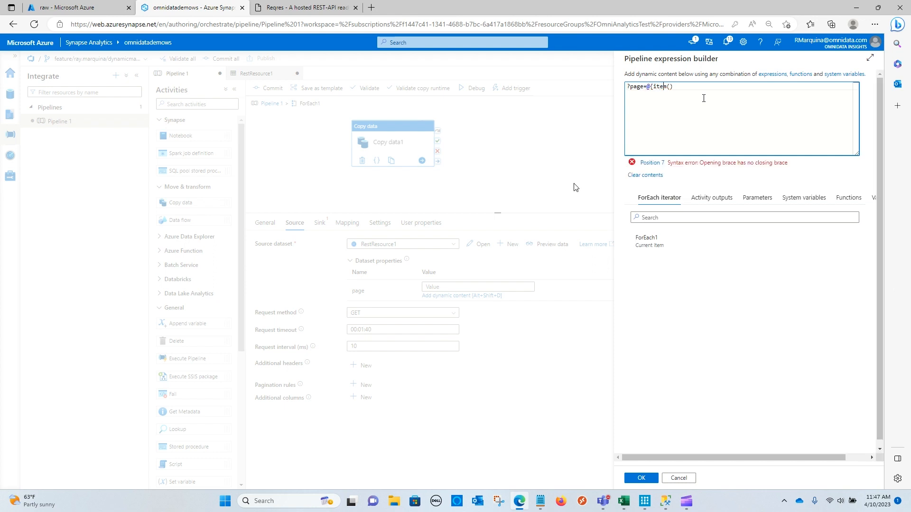
pyautogui.write('}')
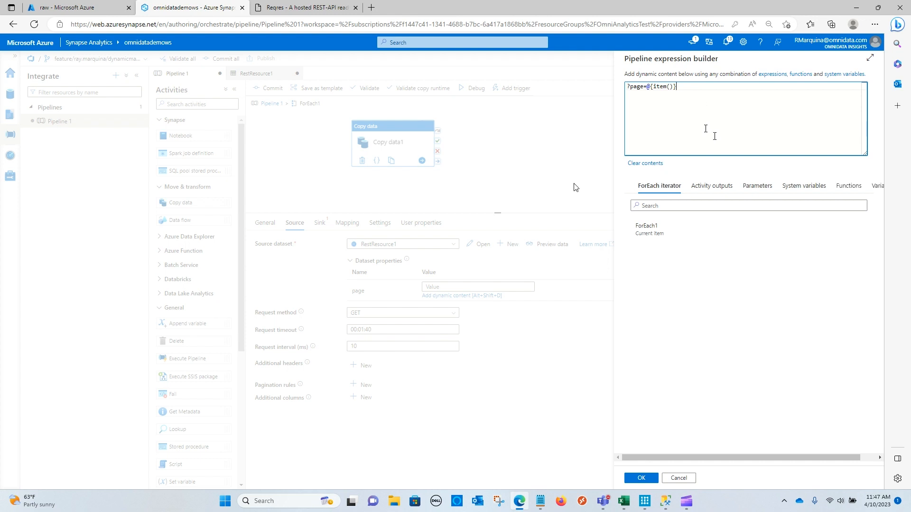
pyautogui.click(639, 478)
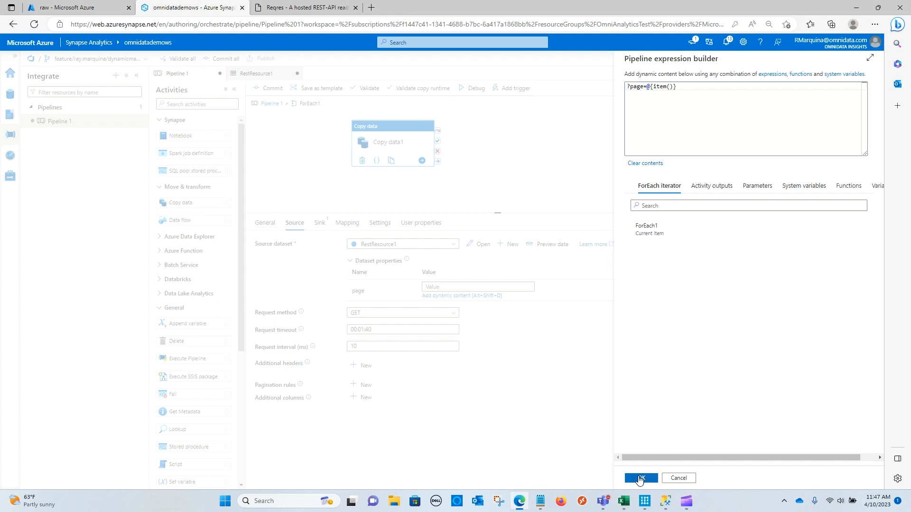
pyautogui.click(639, 478)
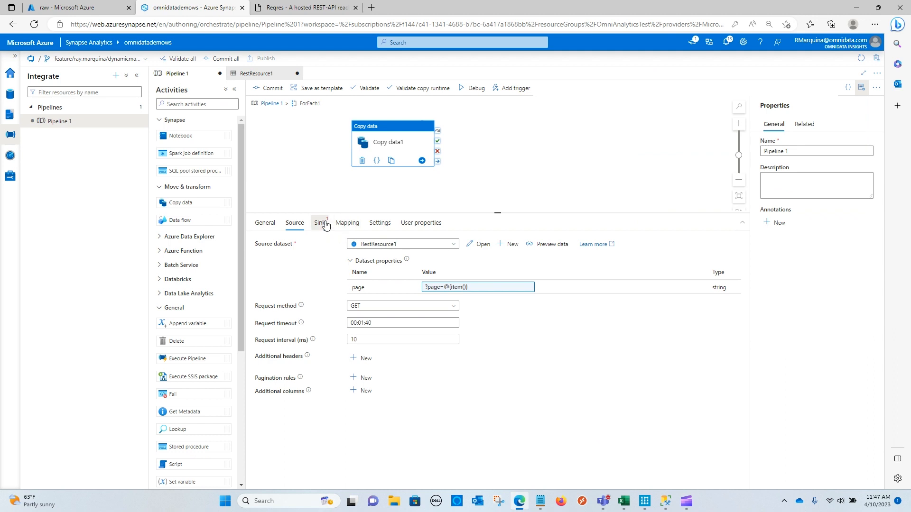
# Step: Create sink dataset Parquet1 in Parquet format on WorkspaceDefaultStorage at raw/Users
pyautogui.click(320, 223)
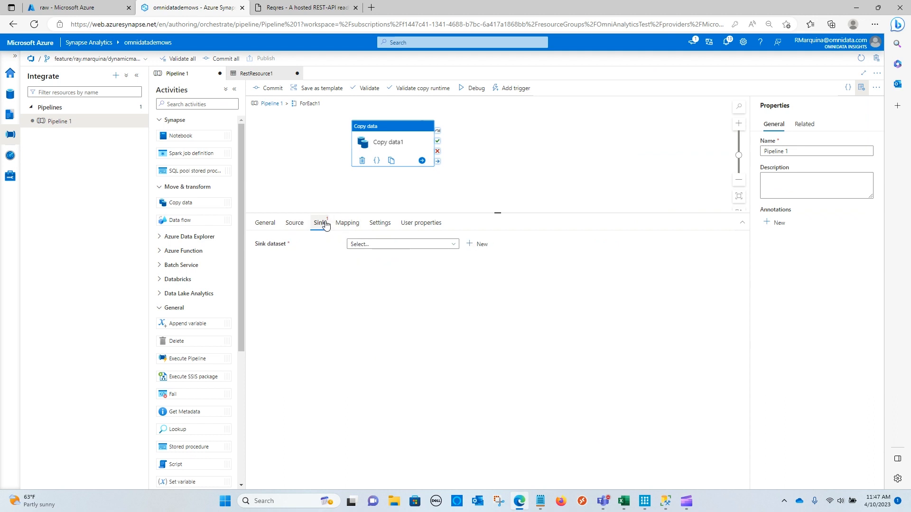
pyautogui.click(480, 244)
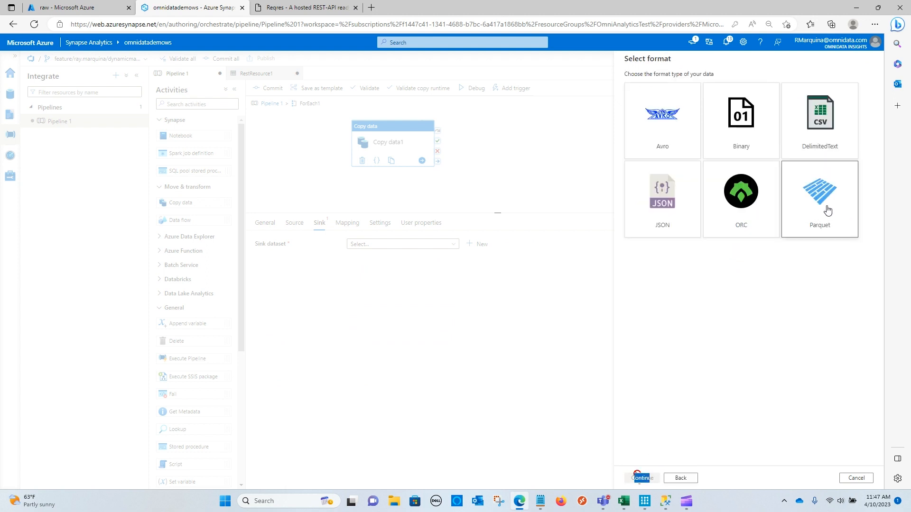
pyautogui.click(641, 477)
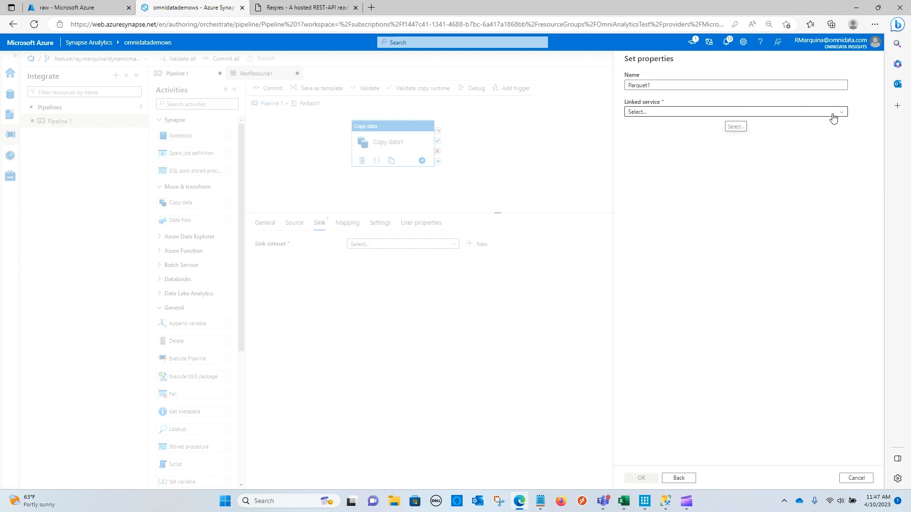
pyautogui.click(734, 112)
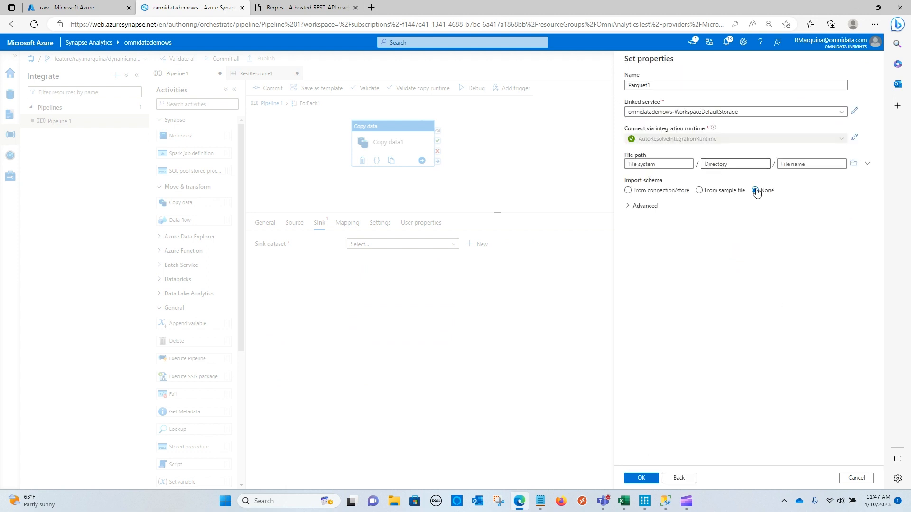
pyautogui.click(854, 163)
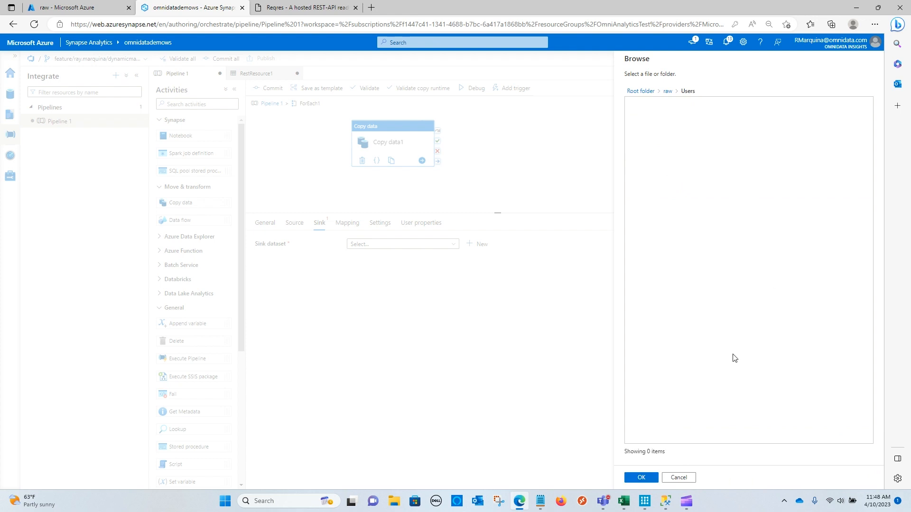
pyautogui.click(641, 478)
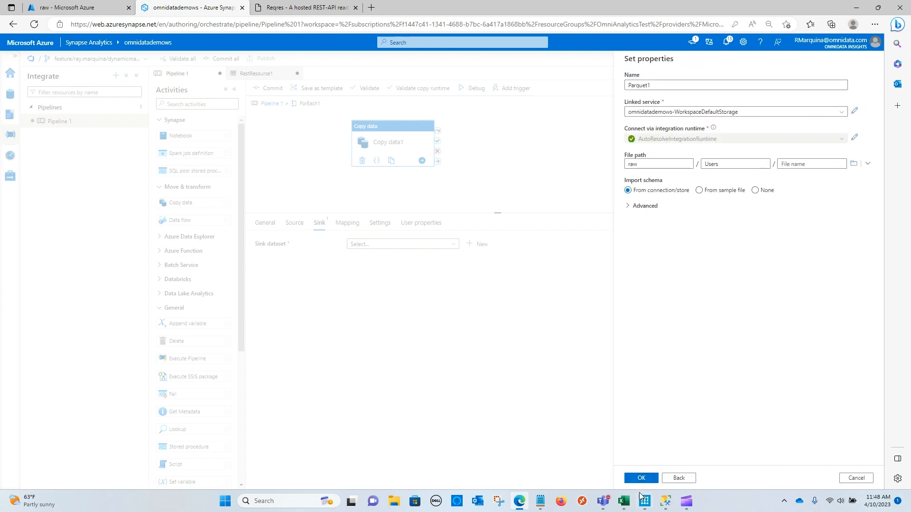
pyautogui.click(640, 477)
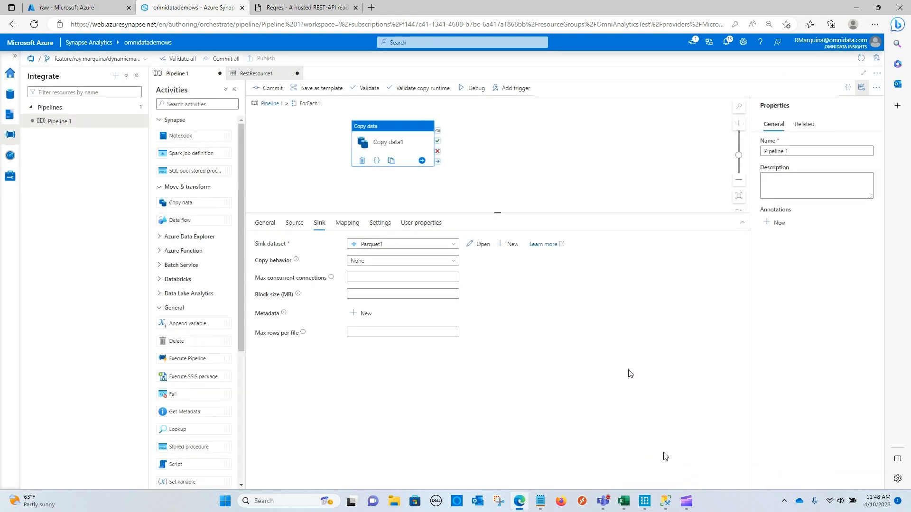
pyautogui.moveTo(635, 378)
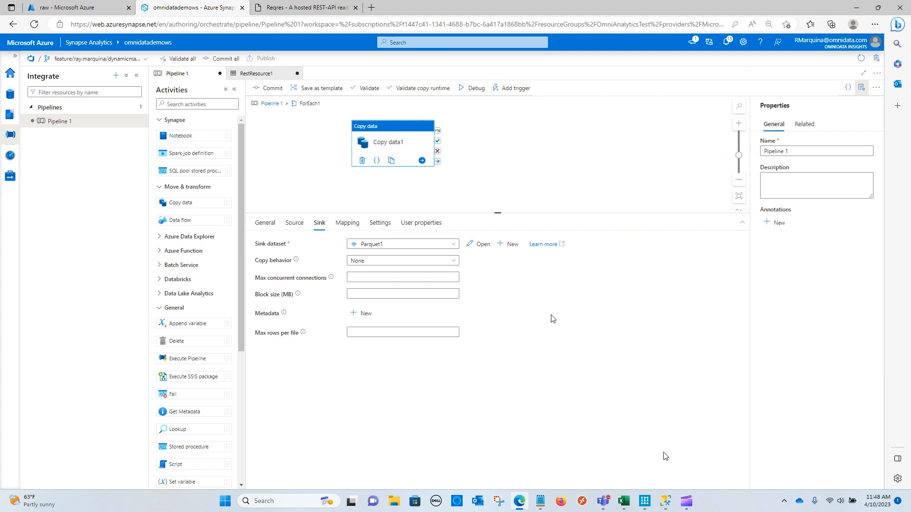
# Step: Import schemas with sample ?page=1 and set the collection reference to $['data']
pyautogui.click(347, 222)
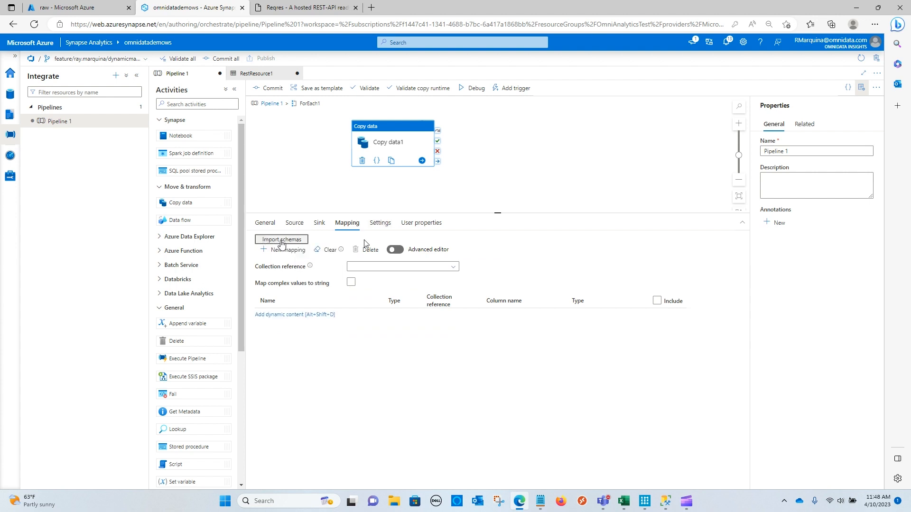
pyautogui.click(281, 239)
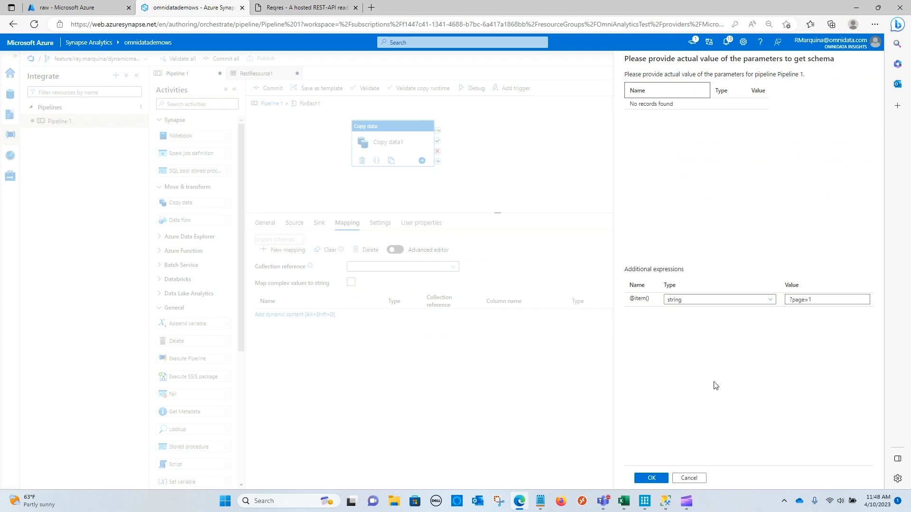
pyautogui.click(650, 477)
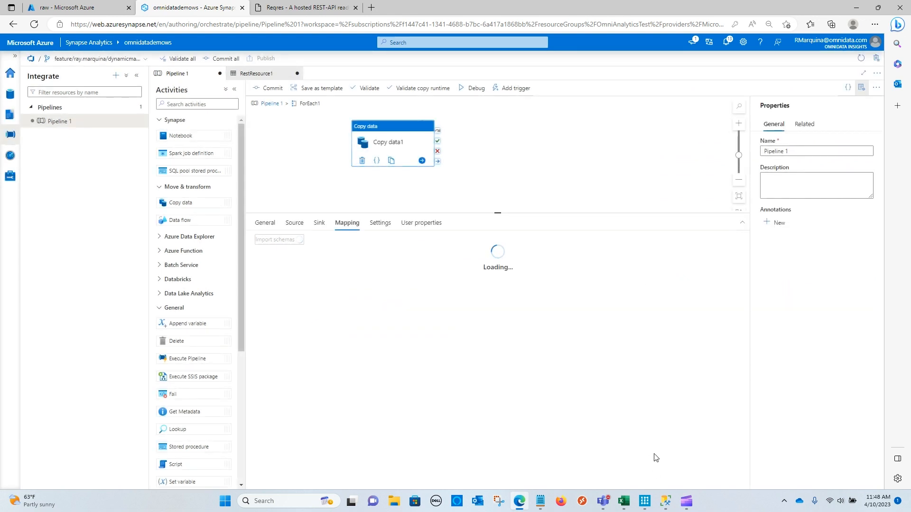
pyautogui.click(455, 267)
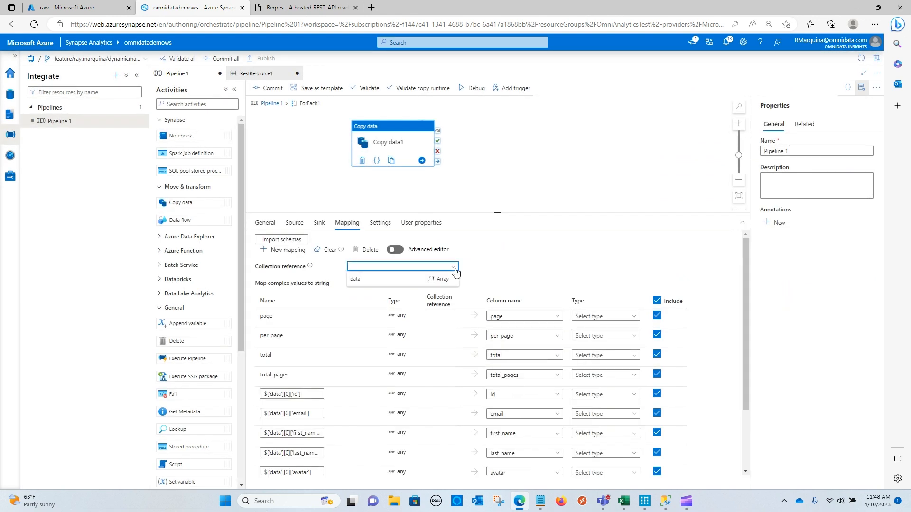
pyautogui.click(355, 279)
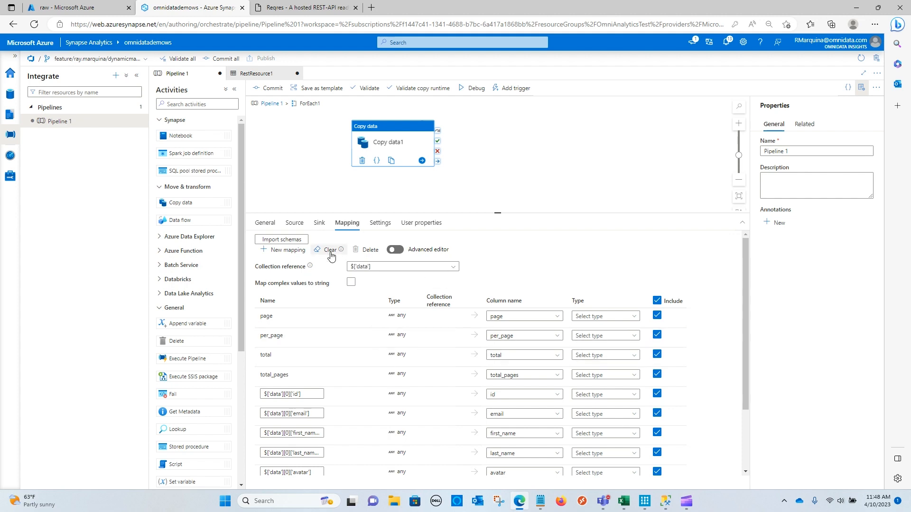
pyautogui.click(281, 239)
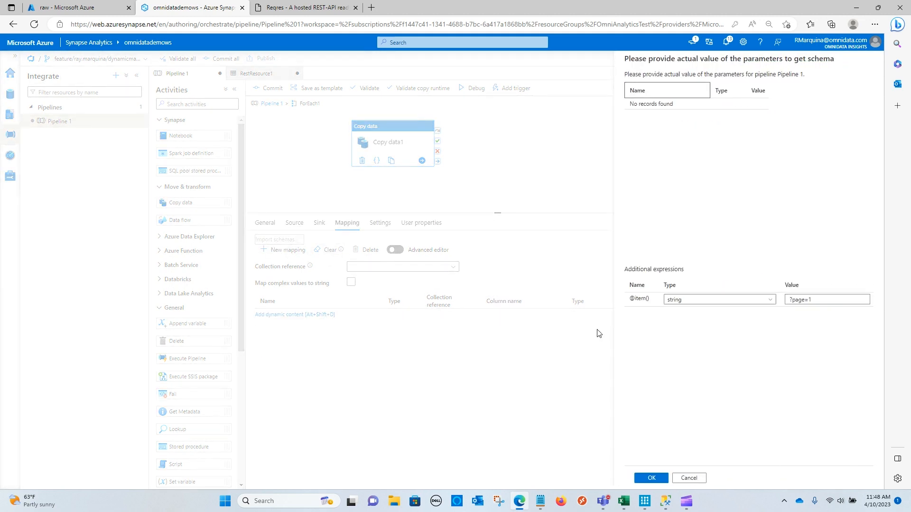
pyautogui.click(650, 477)
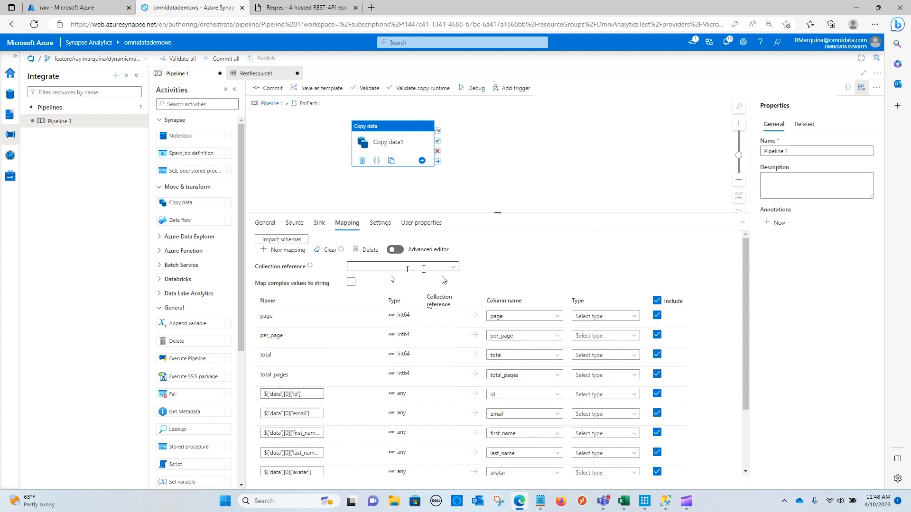
# Step: Re-select $['data'] and re-import so id, email, first_name, last_name and avatar are mapped
pyautogui.click(402, 267)
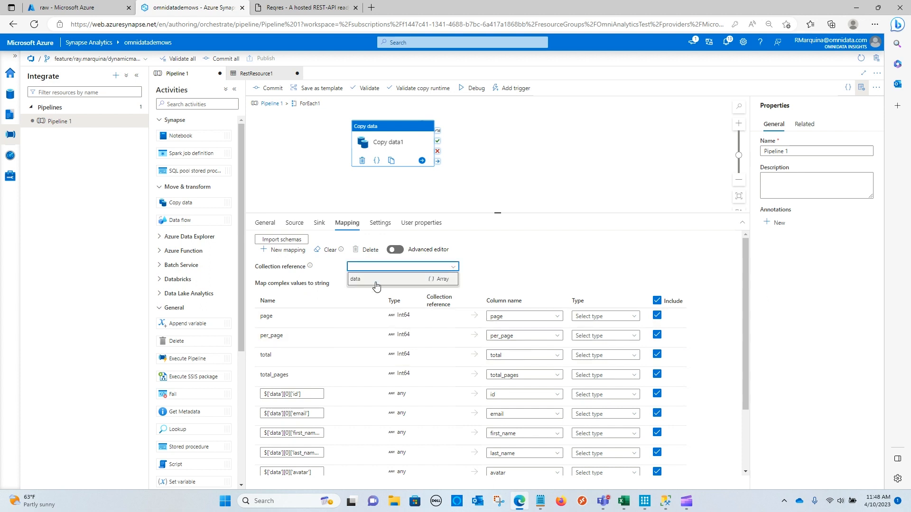
pyautogui.click(377, 279)
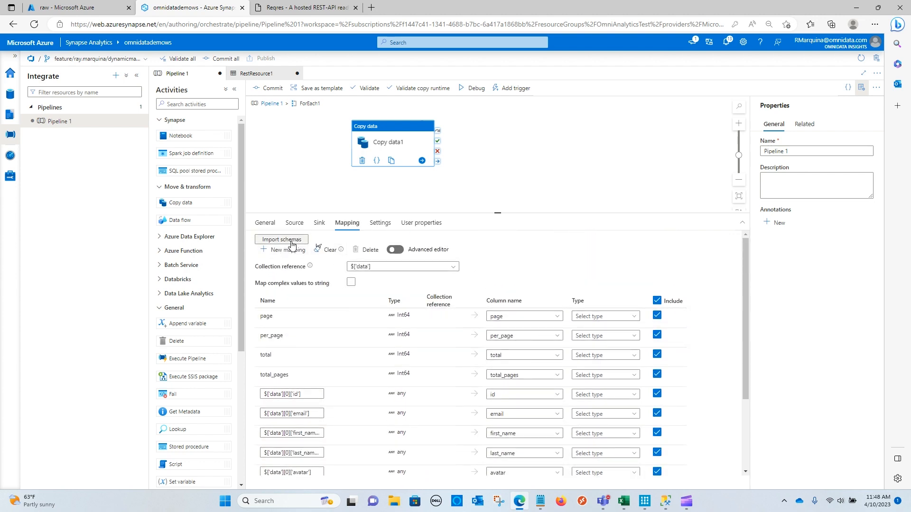
pyautogui.click(280, 240)
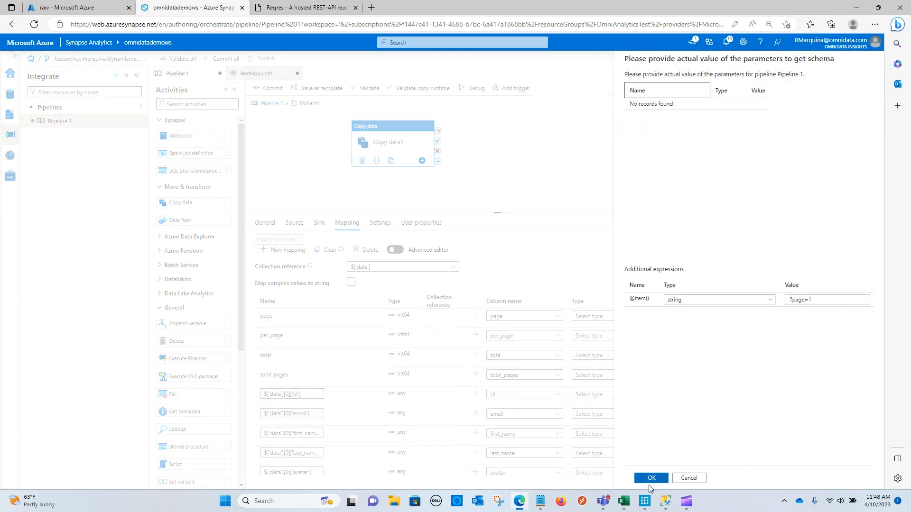
pyautogui.click(650, 477)
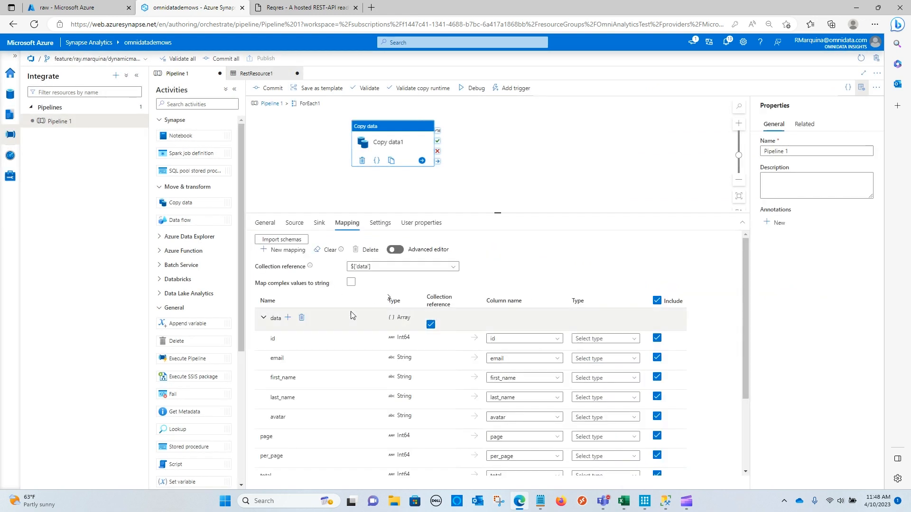
# Step: Keep only the five data-array columns, review the Parquet1 sink, and return to Pipeline 1's canvas
pyautogui.scroll(-3)
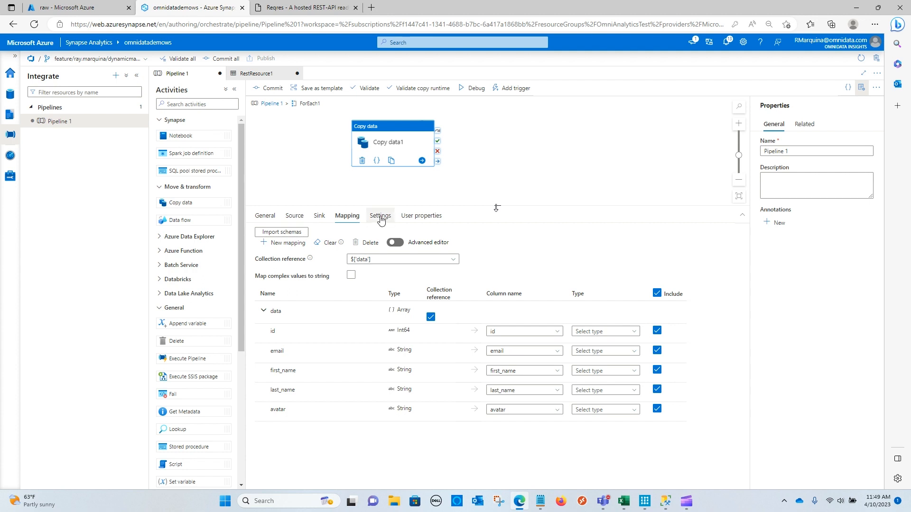
pyautogui.click(319, 215)
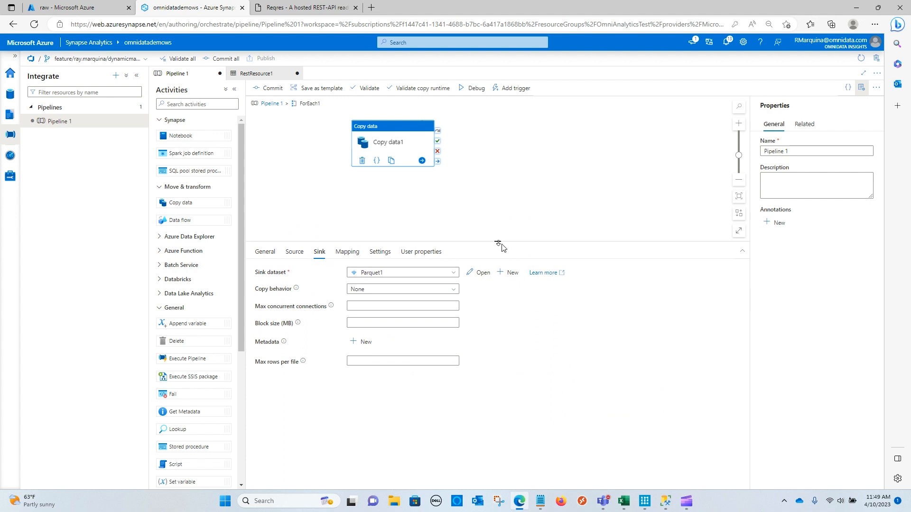
pyautogui.click(295, 231)
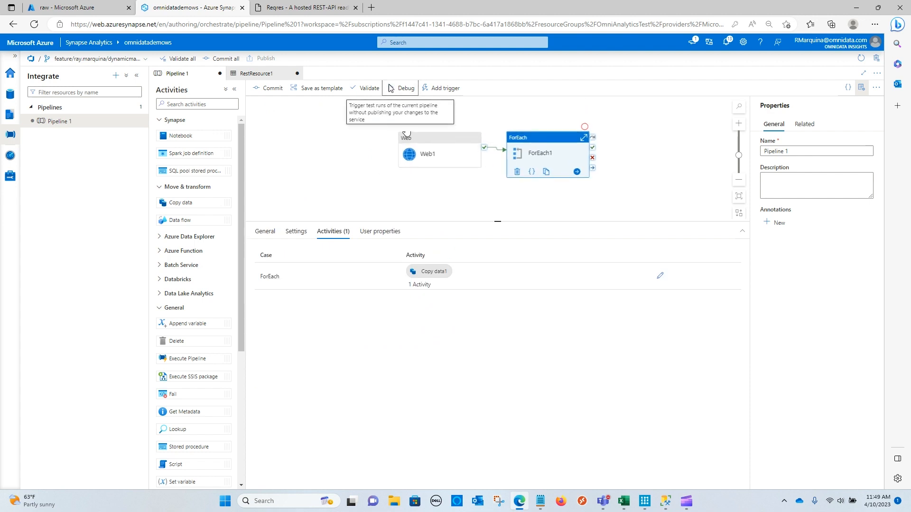
# Step: Debug-run Pipeline 1 until both Copy data1 runs show Succeeded, then go to the linked storage
pyautogui.click(403, 88)
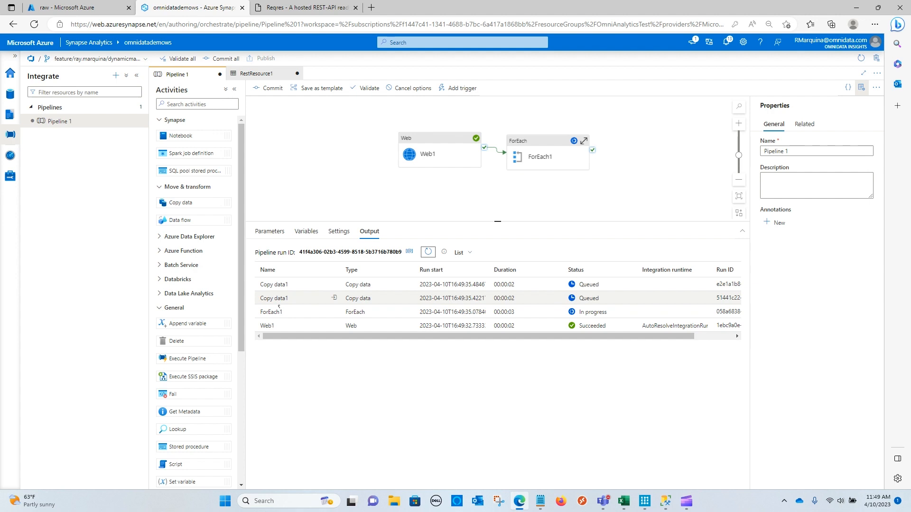
pyautogui.click(428, 252)
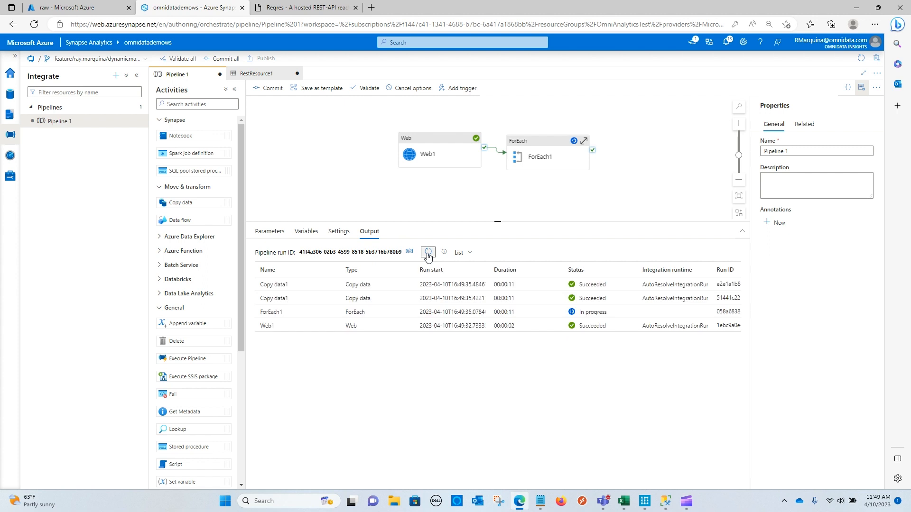
pyautogui.click(428, 253)
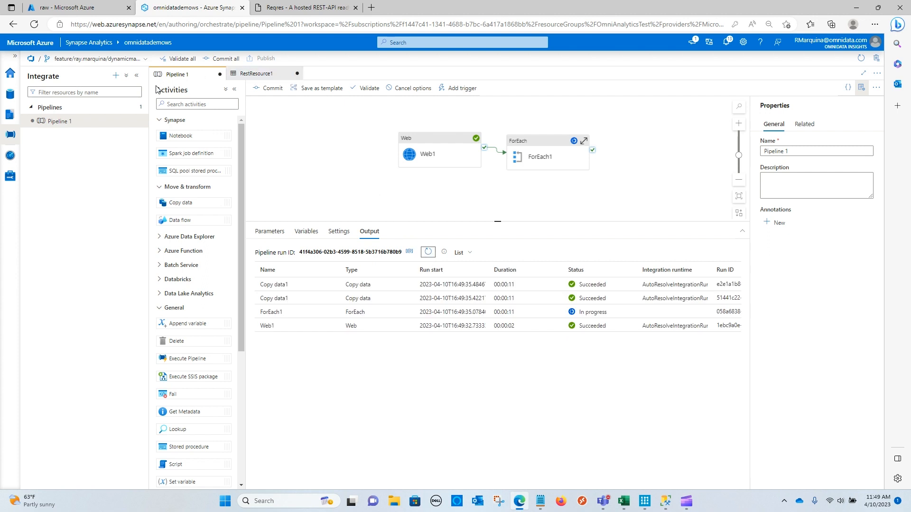
pyautogui.click(9, 94)
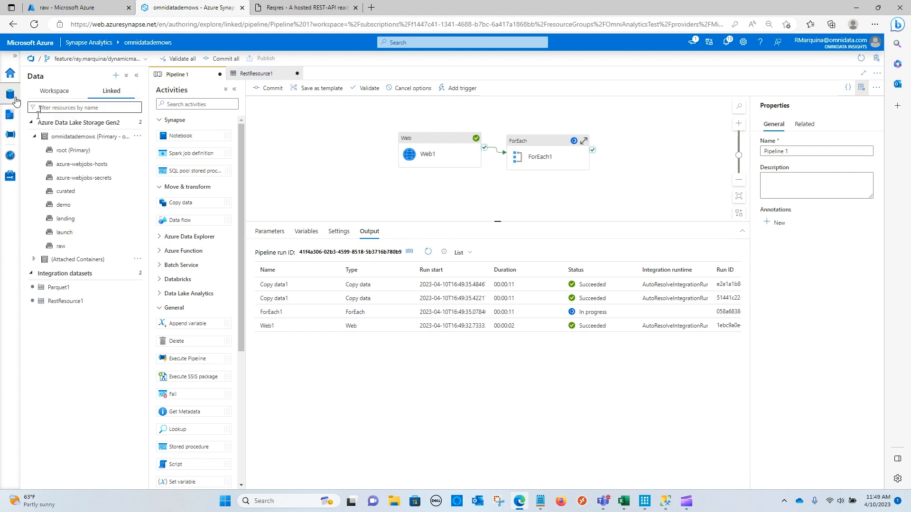
# Step: Generate a Select TOP 100 script from a raw/Users Parquet file, widen the path to *.*, and run it
pyautogui.click(61, 246)
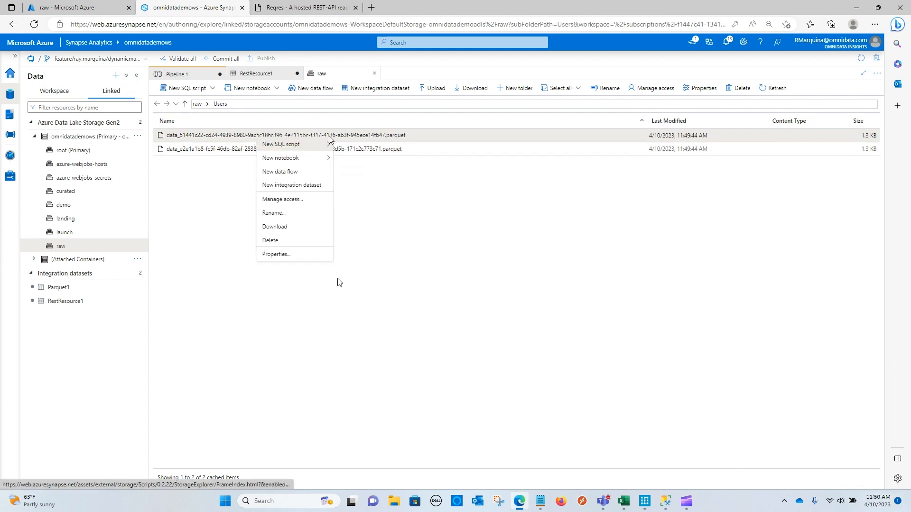
pyautogui.click(280, 144)
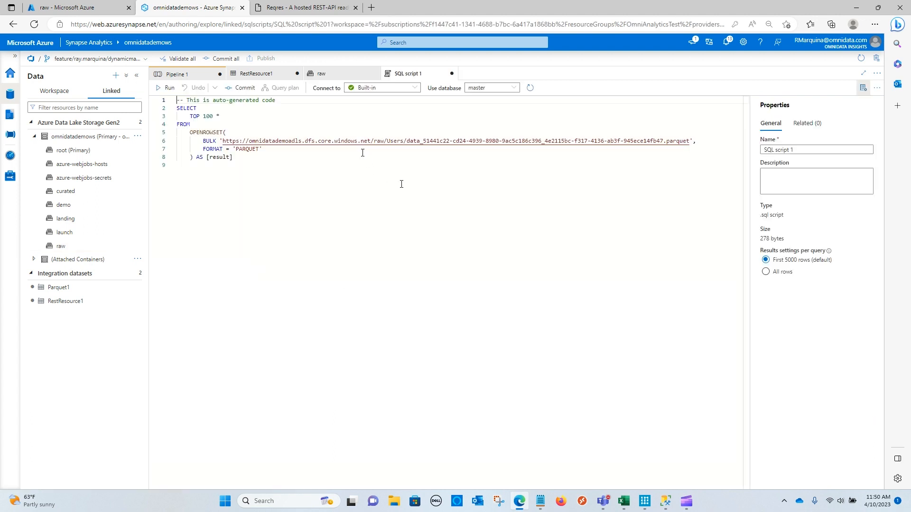
pyautogui.moveTo(560, 141); pyautogui.dragTo(689, 141)
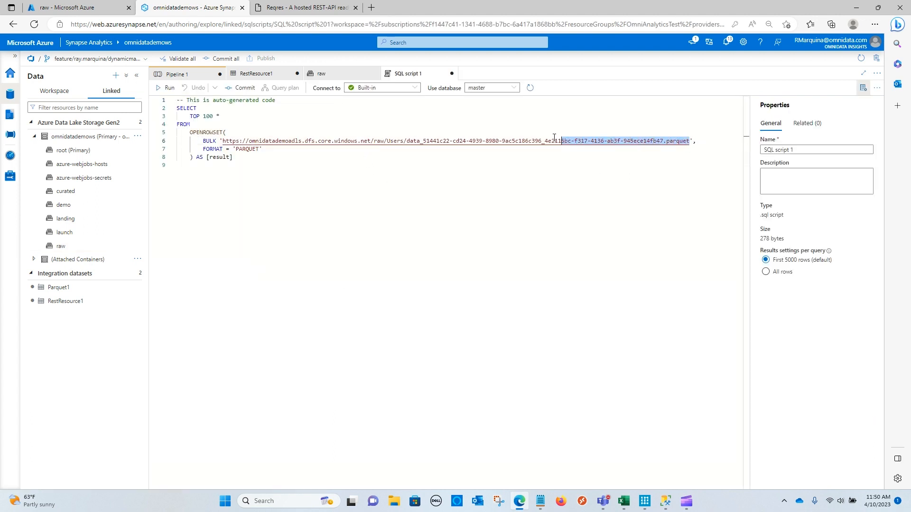
pyautogui.moveTo(409, 144)
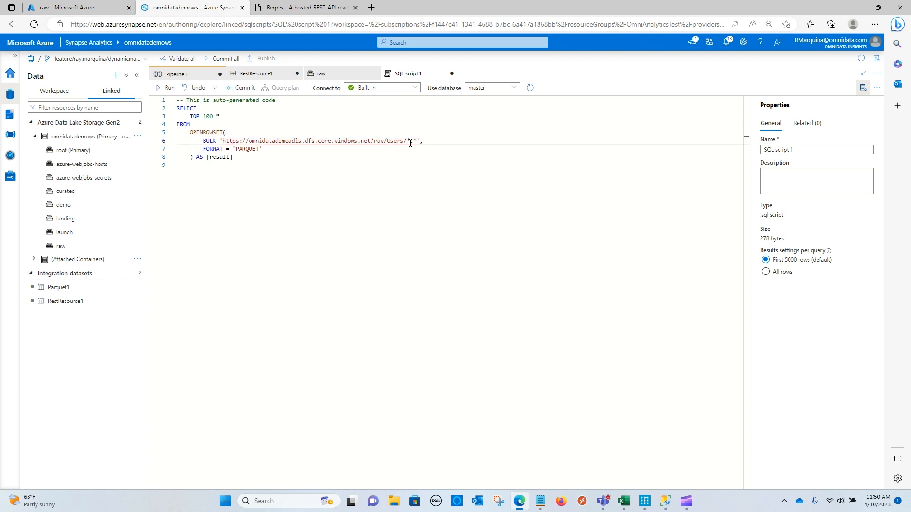
pyautogui.click(165, 87)
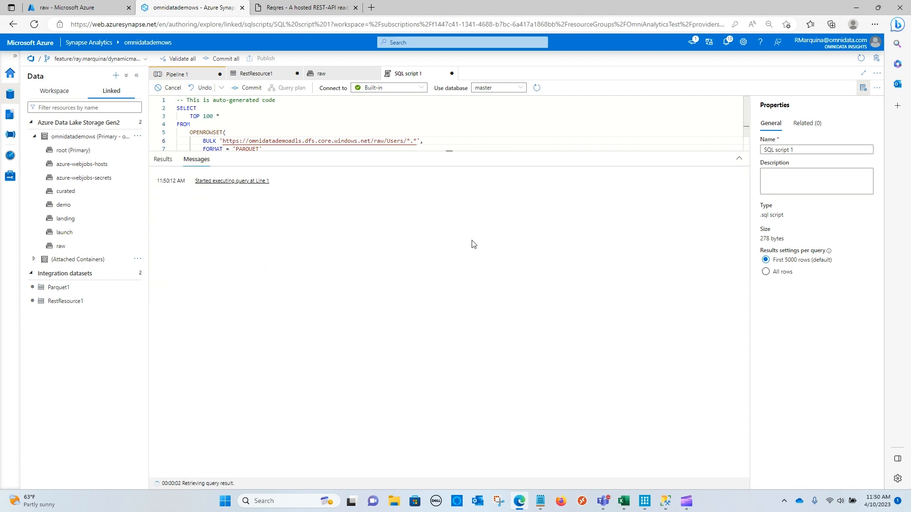
# Step: Append 'order by 1' and rerun to list the 12 users sorted by id
pyautogui.click(166, 88)
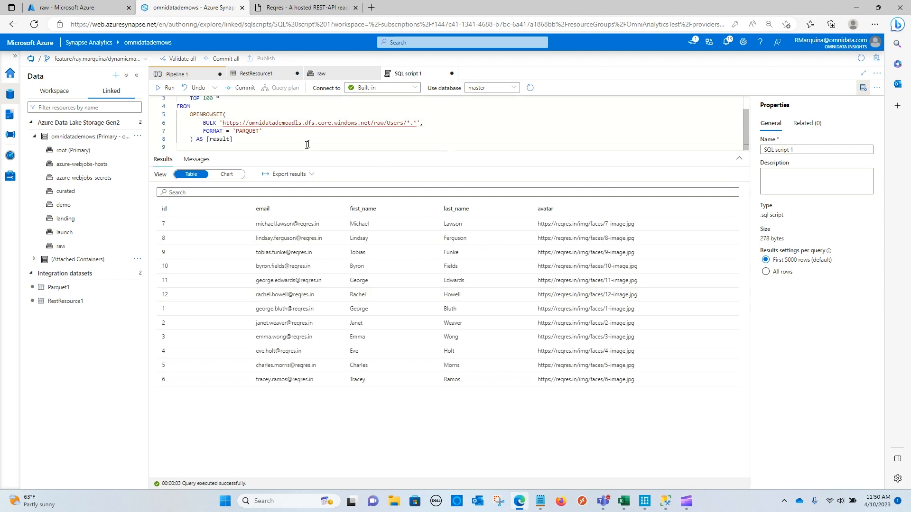
pyautogui.write('order by 1')
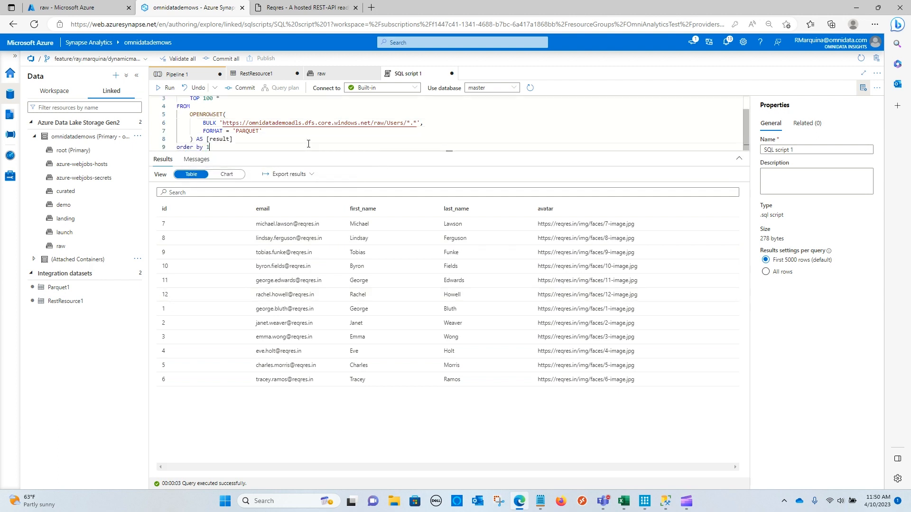
pyautogui.click(169, 88)
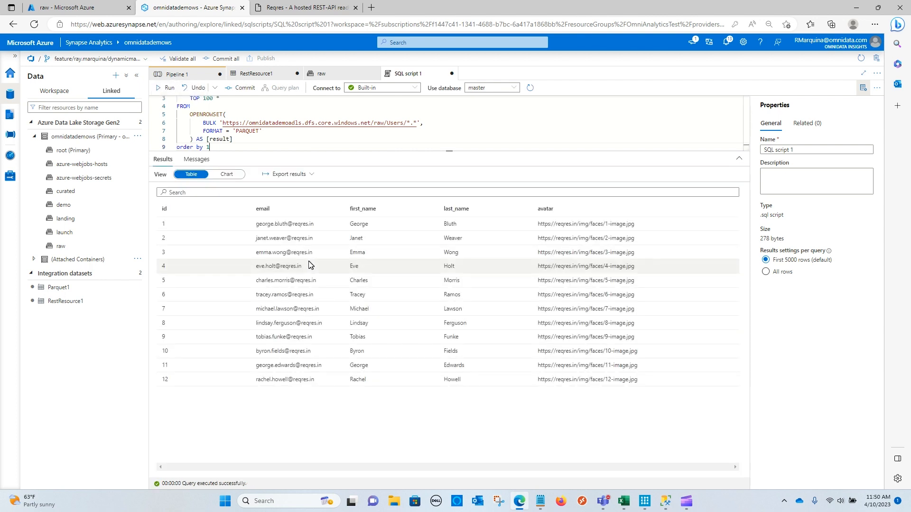
pyautogui.moveTo(250, 241)
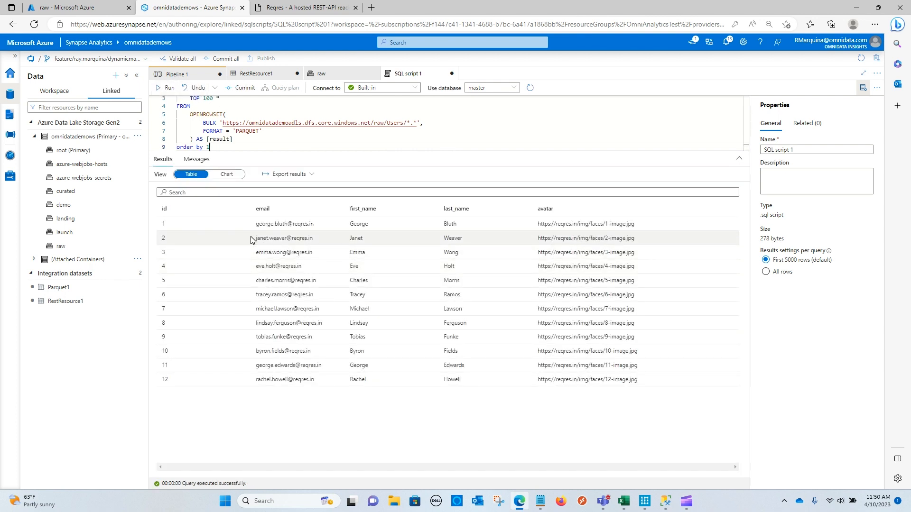